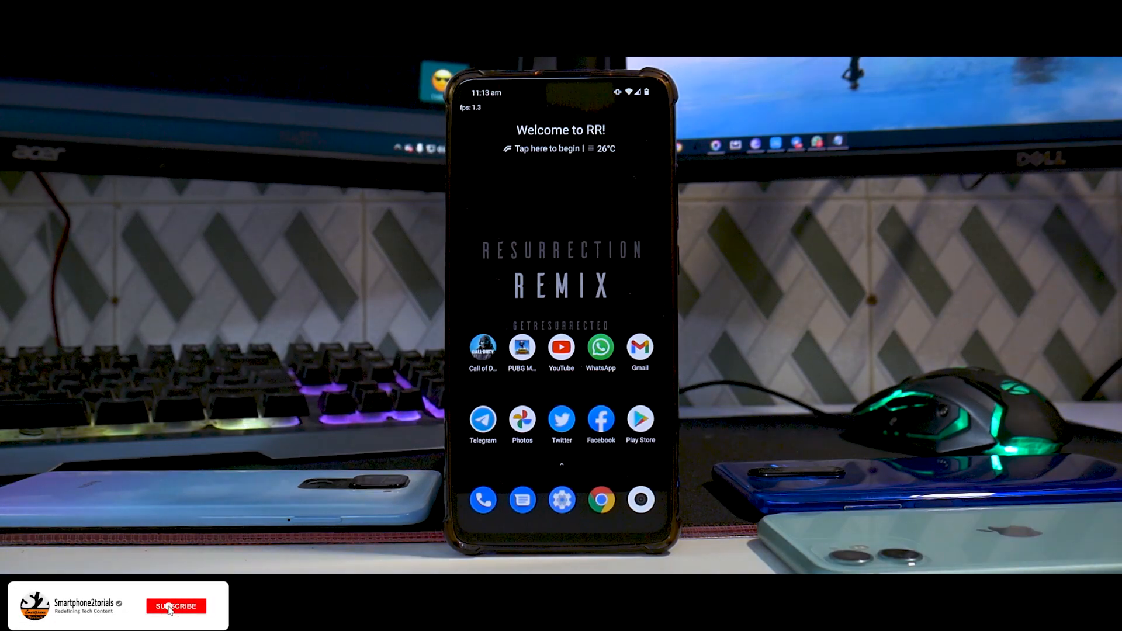
View the Android version and build details under About phone, then scroll to System.
left_click(176, 606)
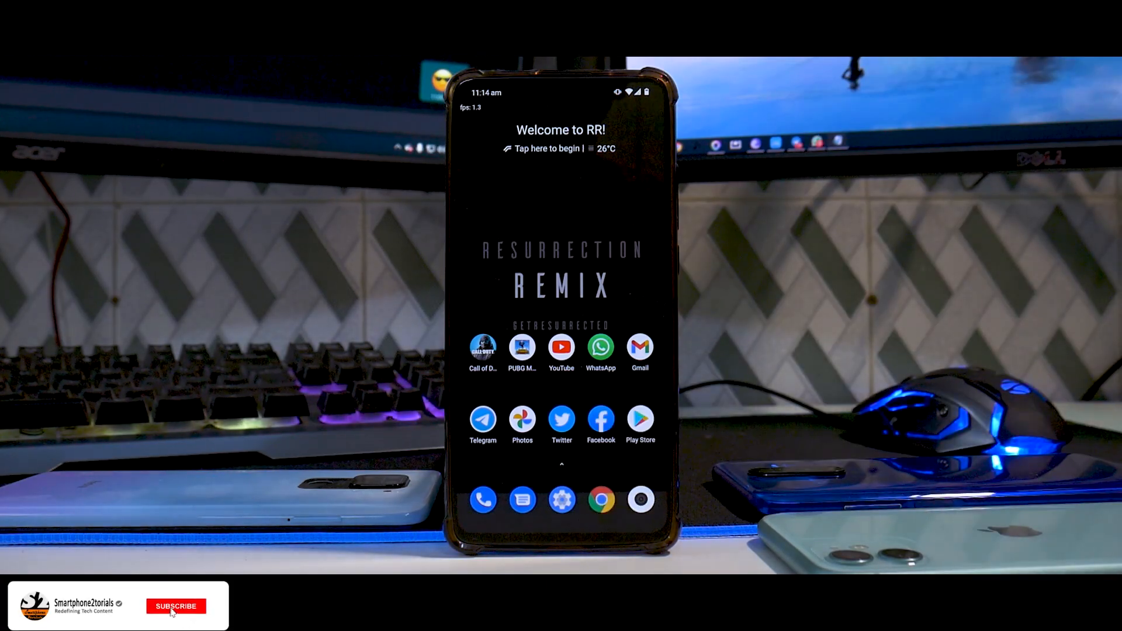
left_click(175, 606)
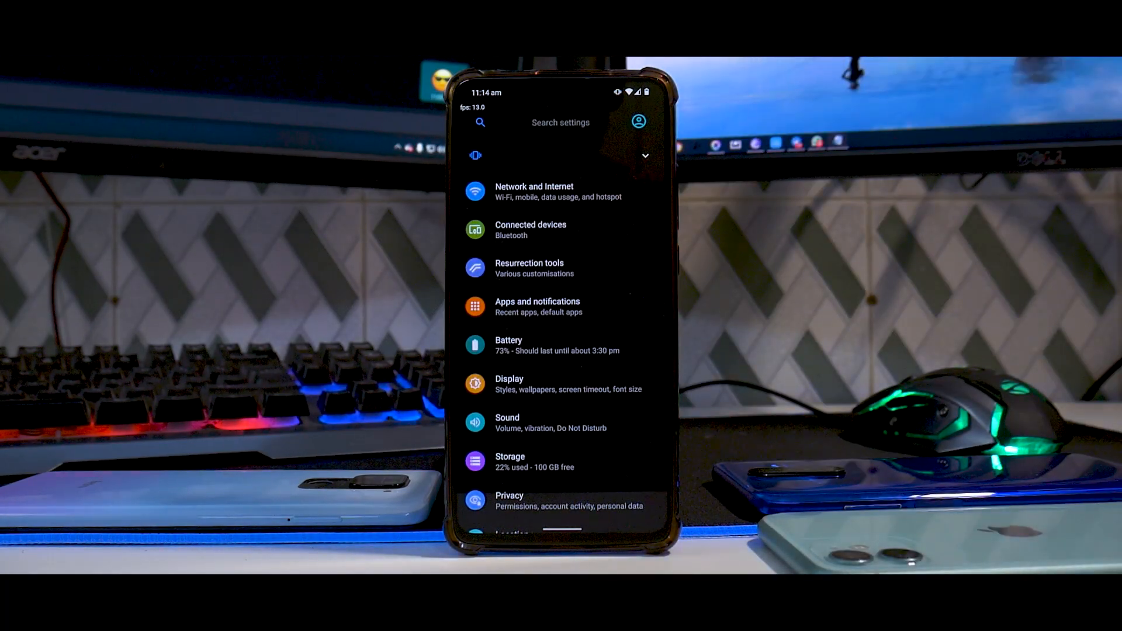
scroll("down", 3)
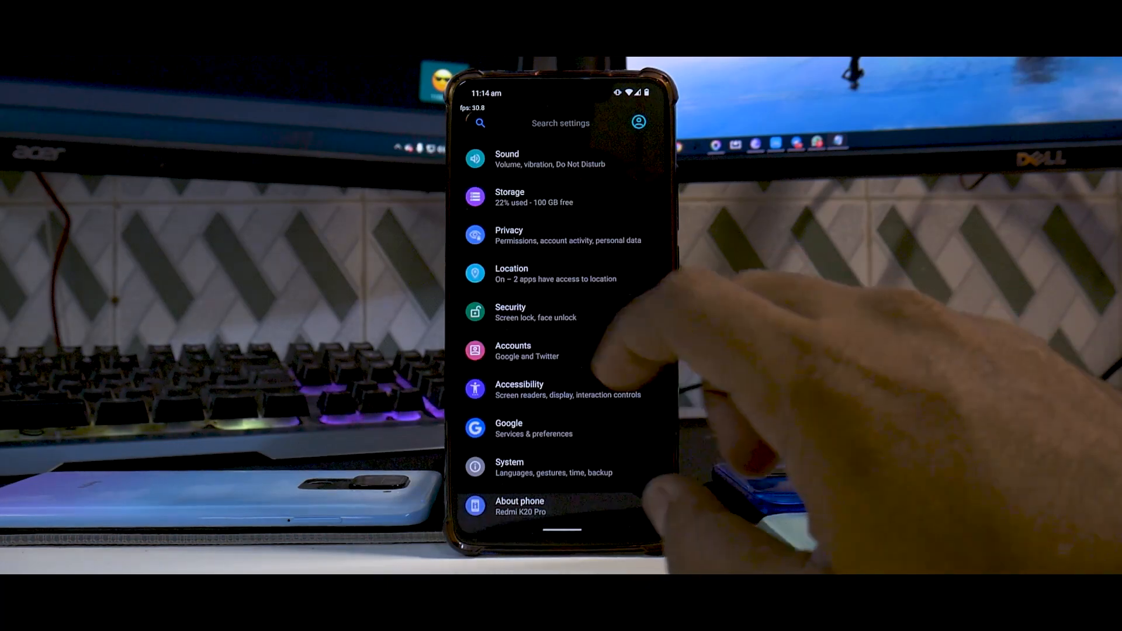
left_click(510, 467)
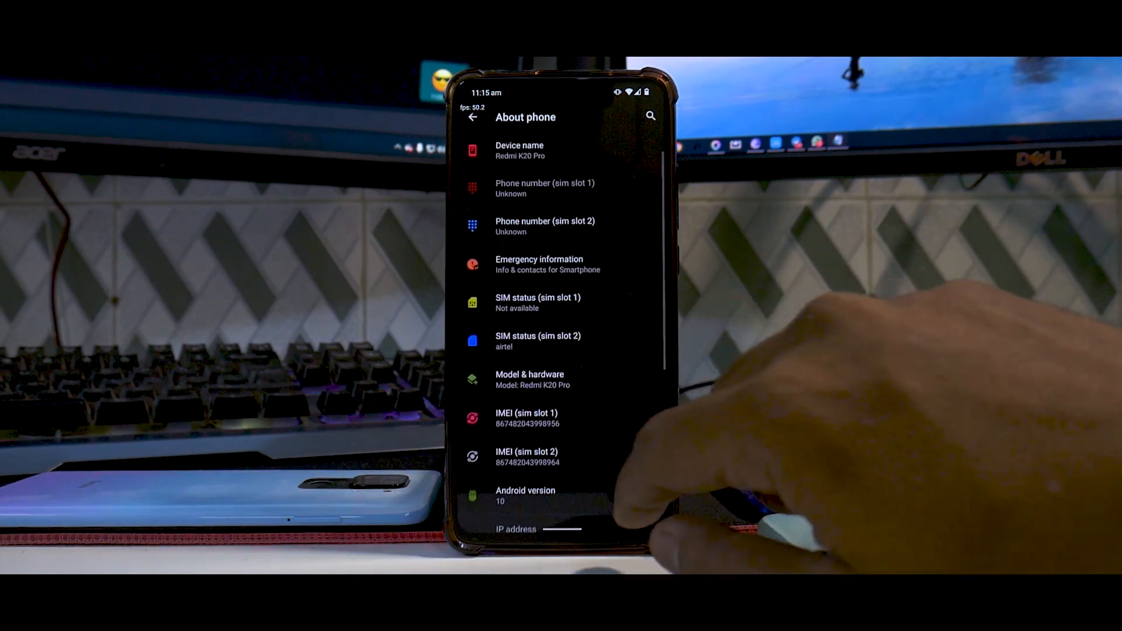
left_click(525, 495)
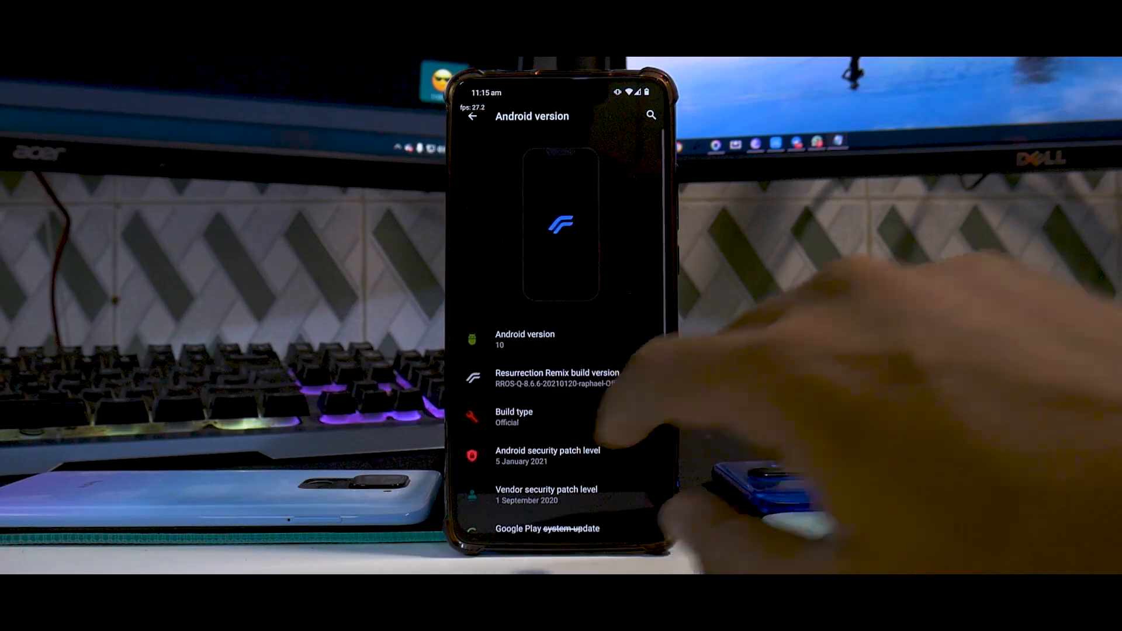
scroll("down", 3)
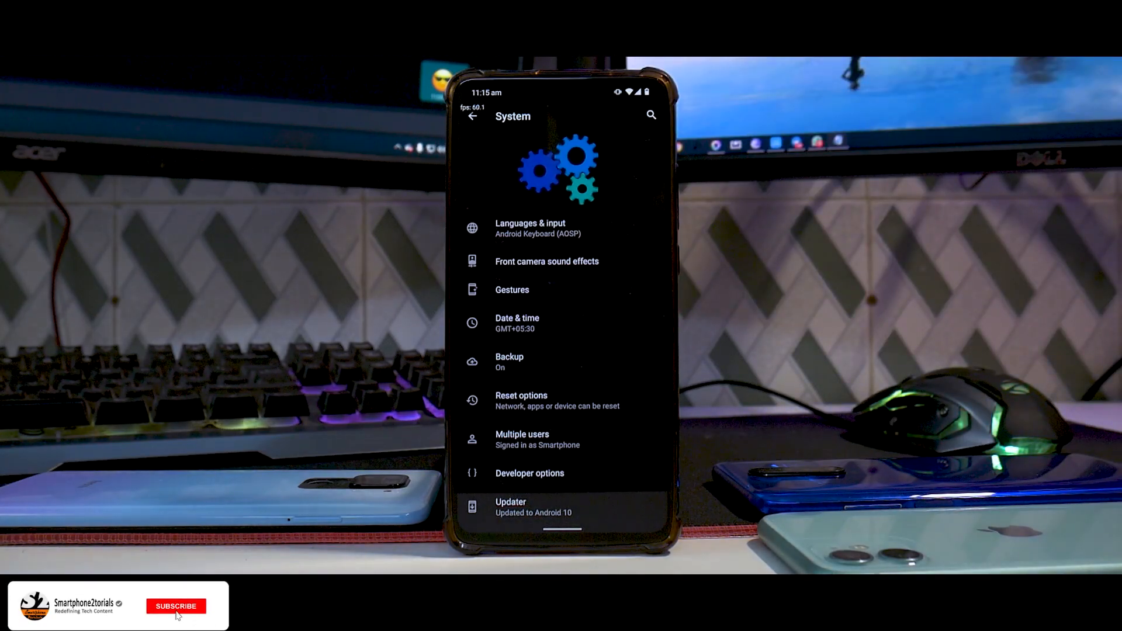
Browse Front camera sound effects and Gestures options, then exit Settings to the home screen.
left_click(175, 606)
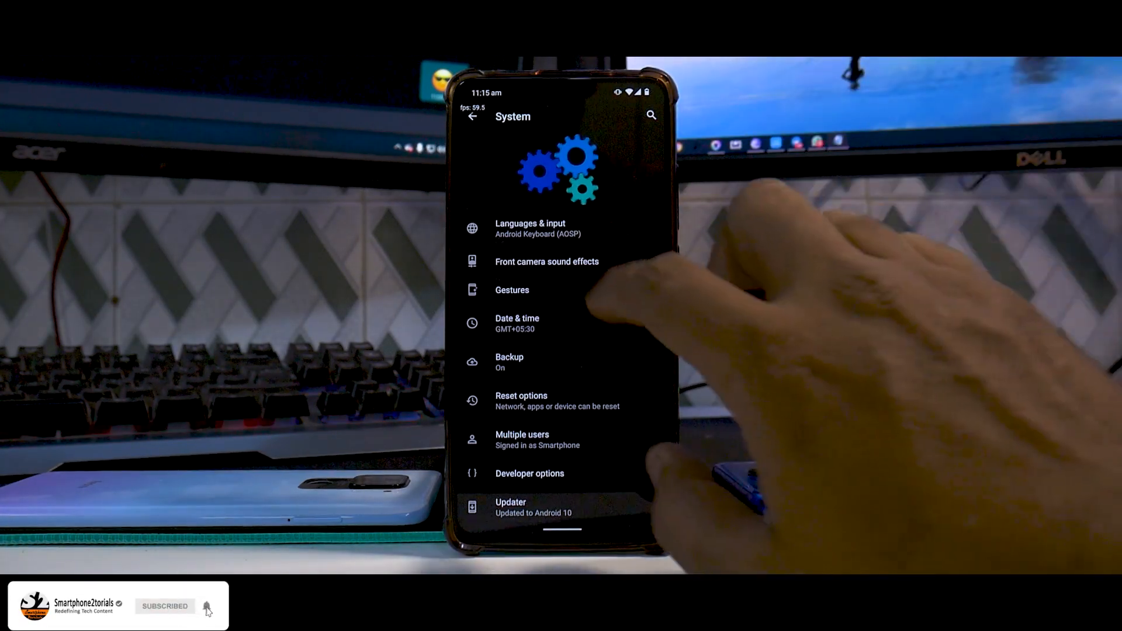
left_click(547, 261)
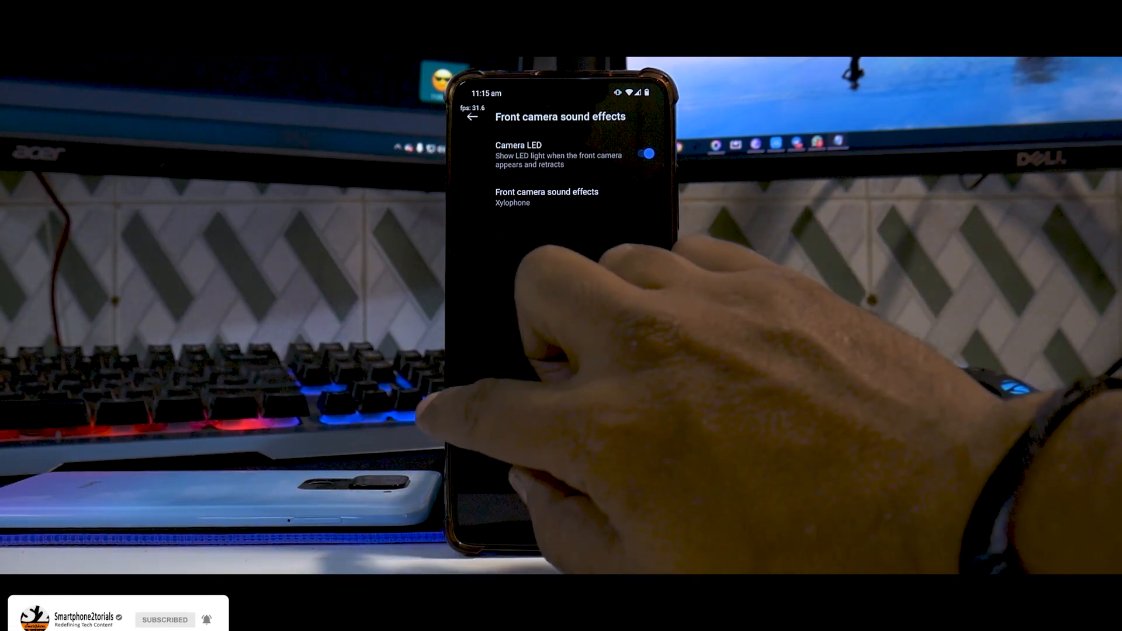
left_click(471, 116)
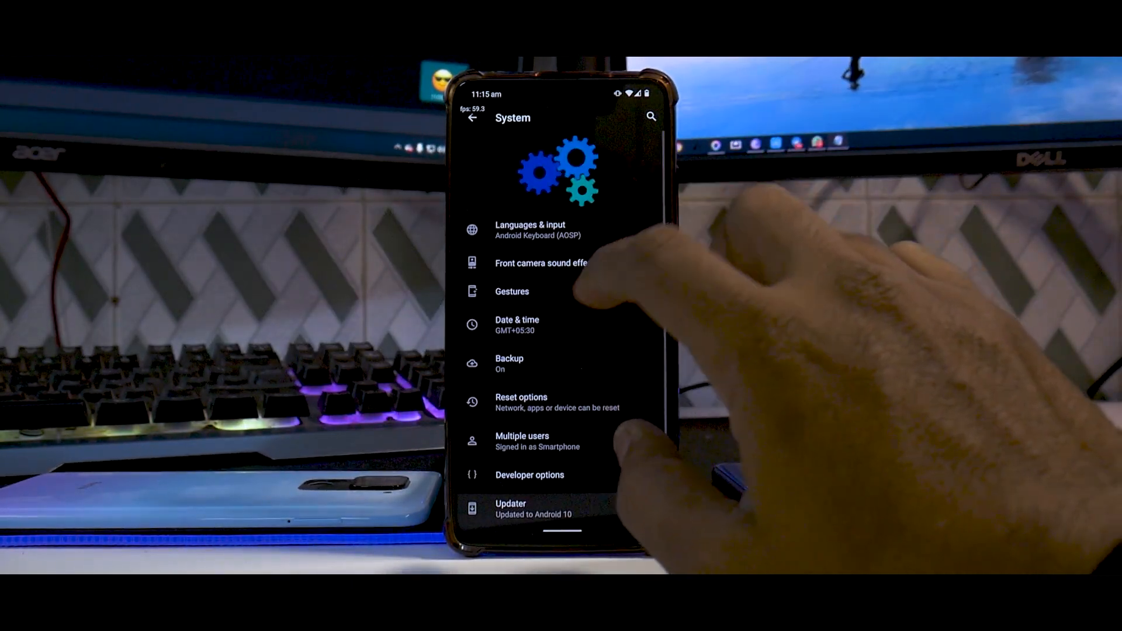
left_click(512, 291)
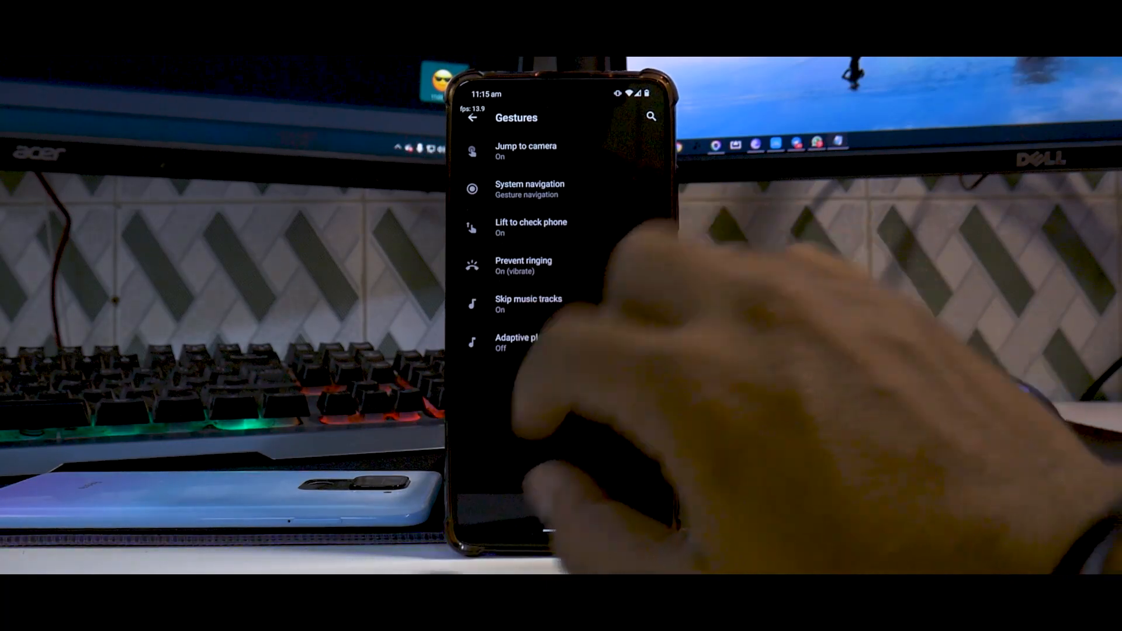
left_click(471, 117)
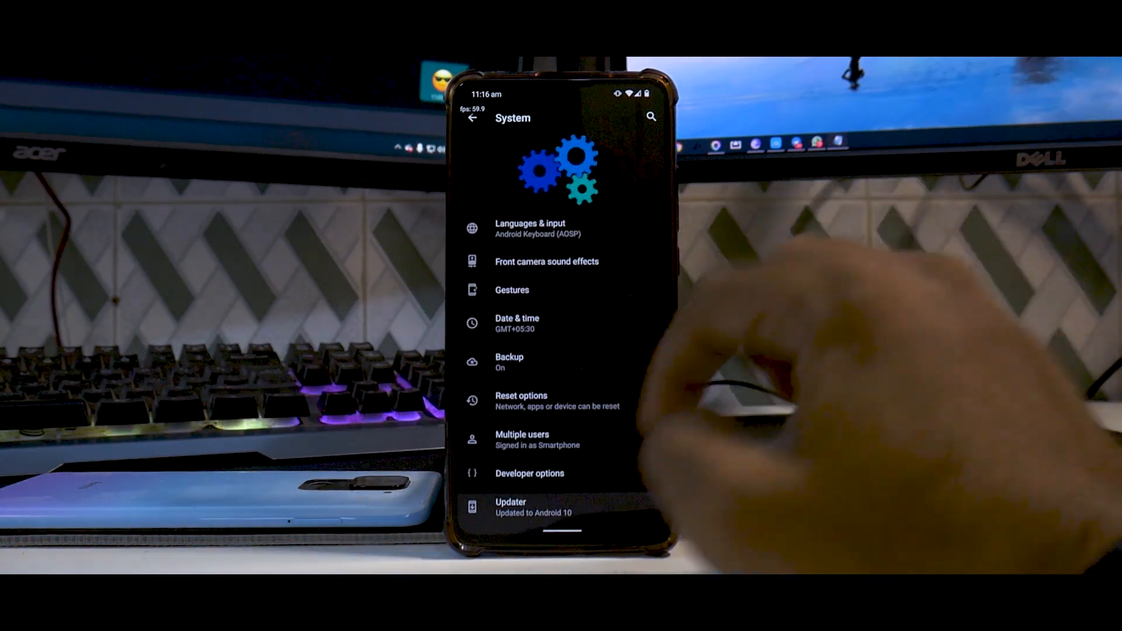
mouse_move(751, 322)
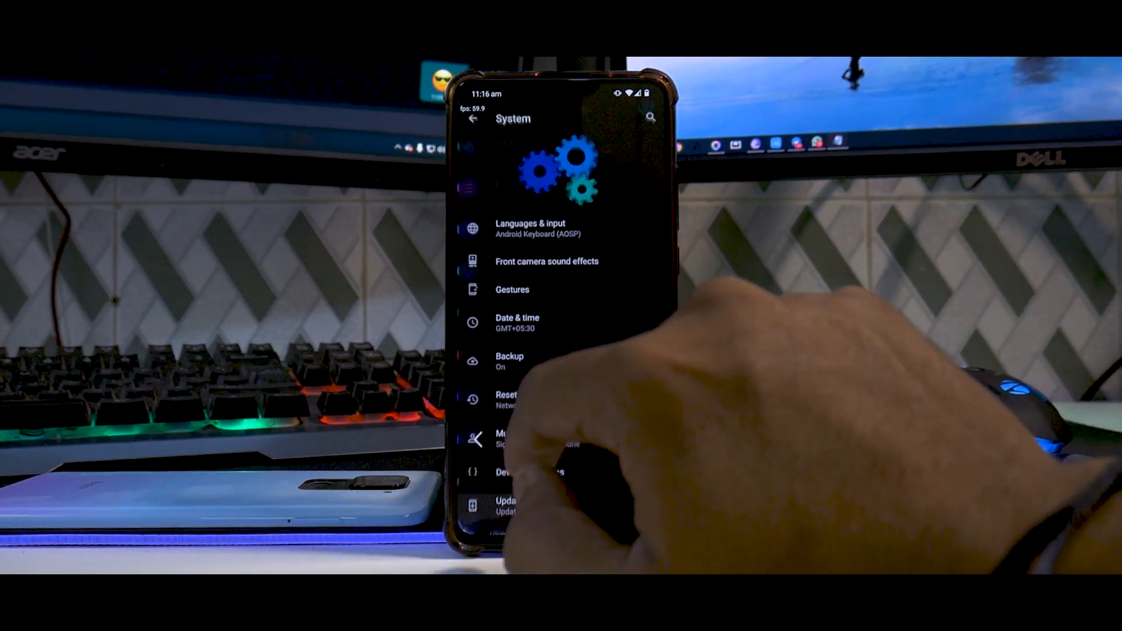
left_click(472, 118)
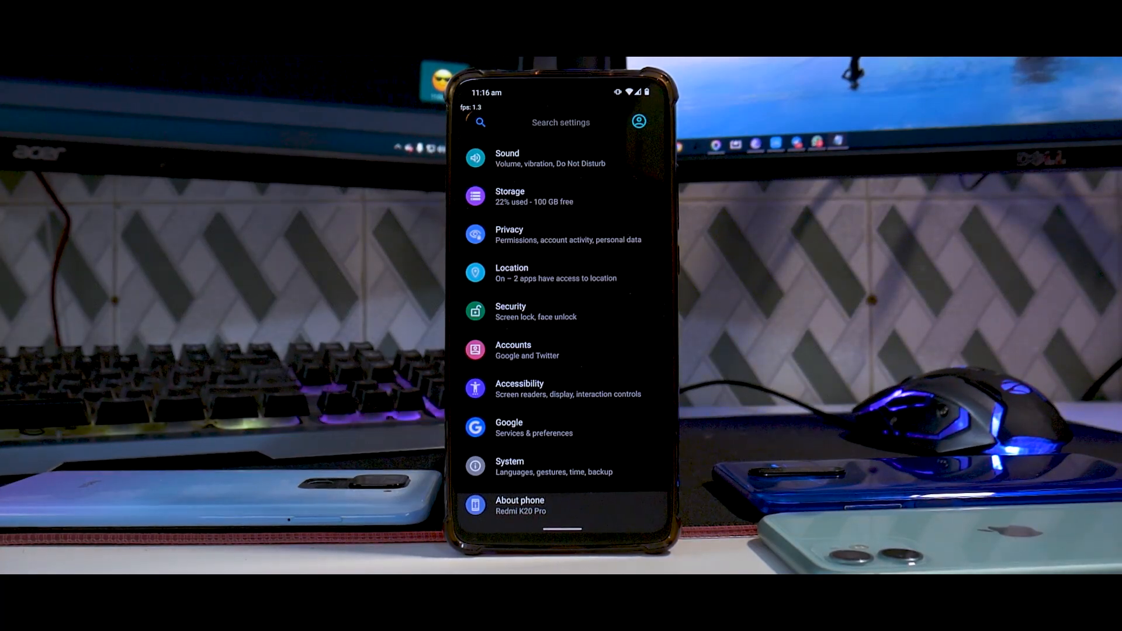
scroll("down", 3)
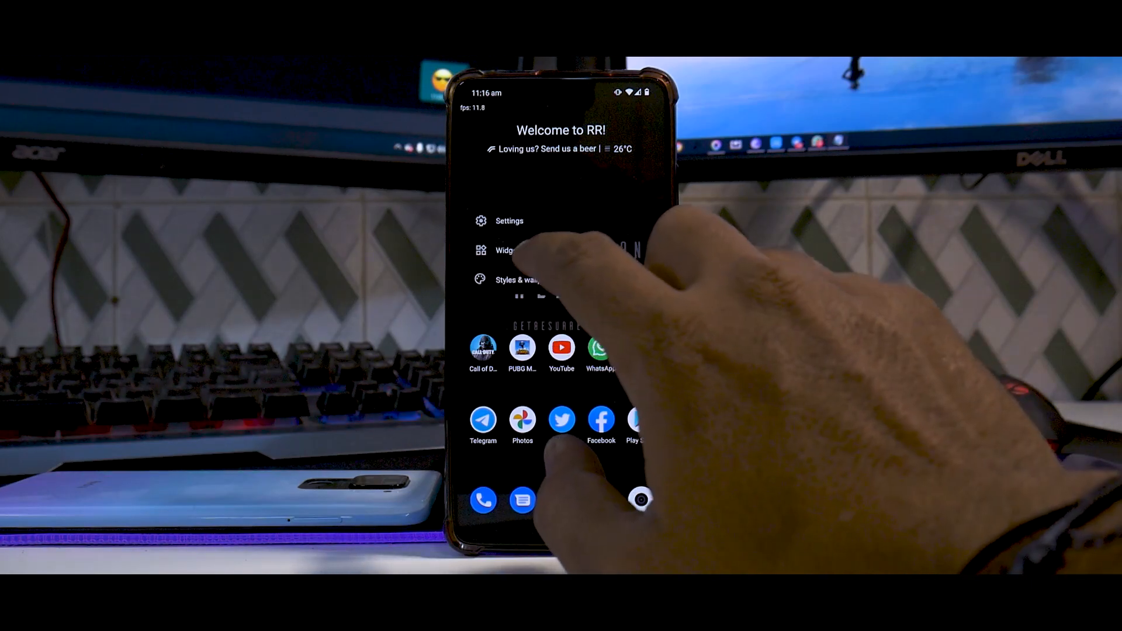
Enable Double tap to sleep in Trebuchet's Home screen settings, check Miscellaneous, then go Home.
left_click(509, 220)
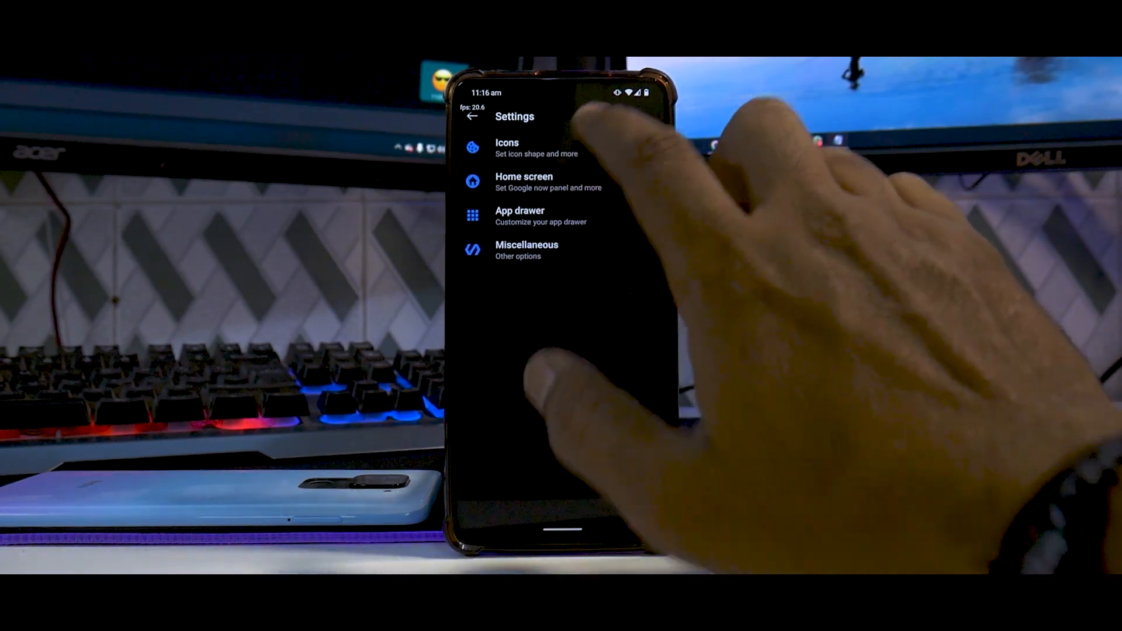
left_click(523, 182)
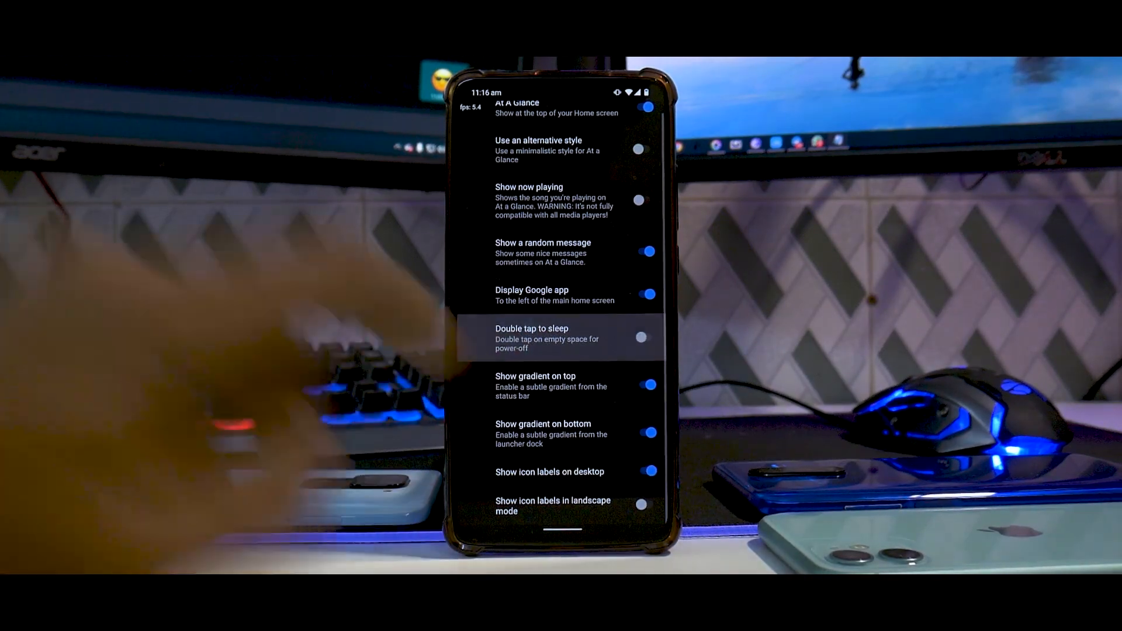
left_click(642, 337)
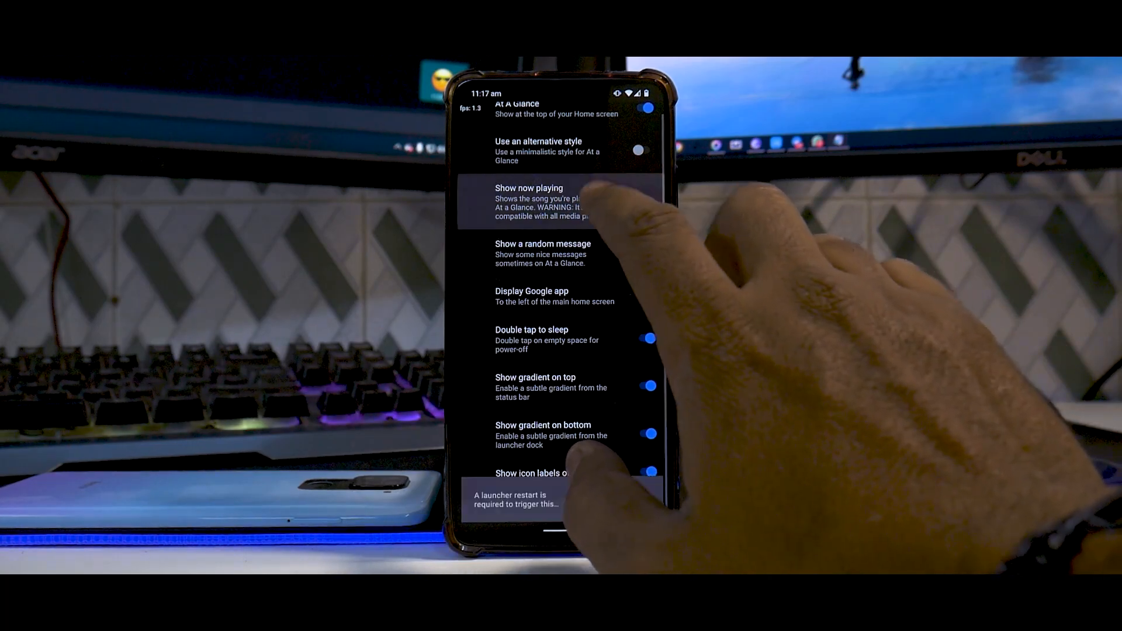
left_click(472, 117)
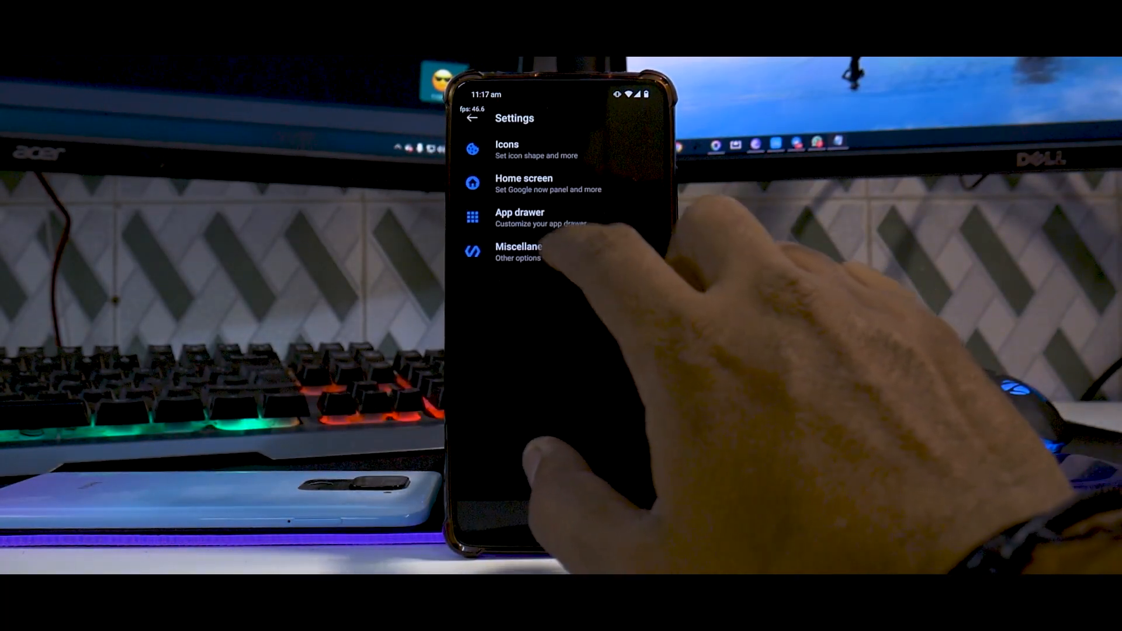
left_click(523, 252)
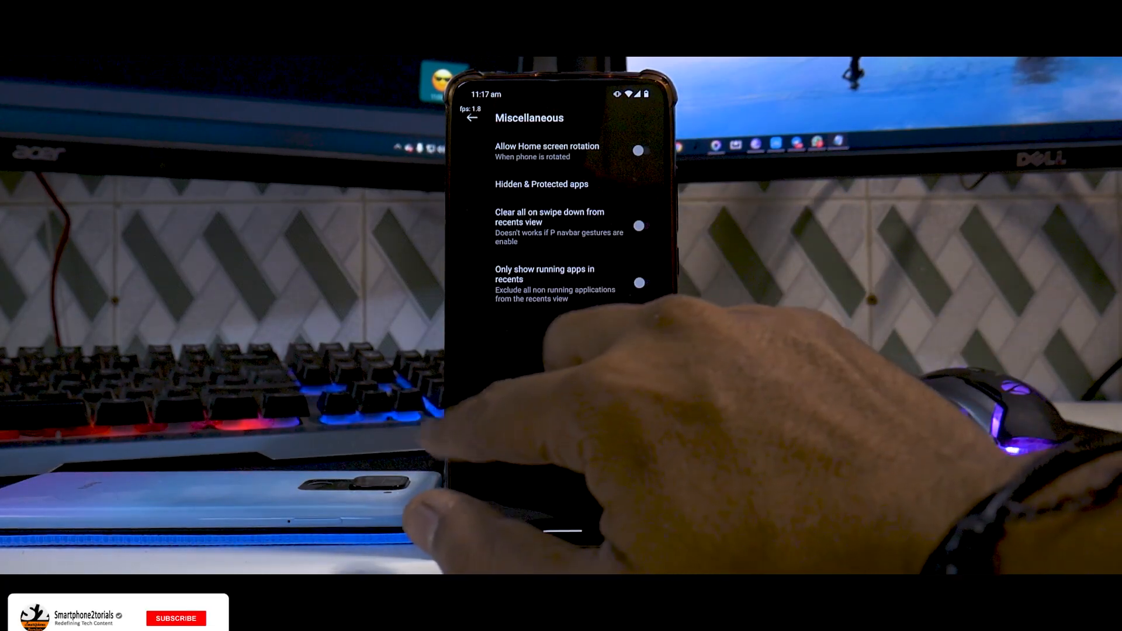
left_click(175, 618)
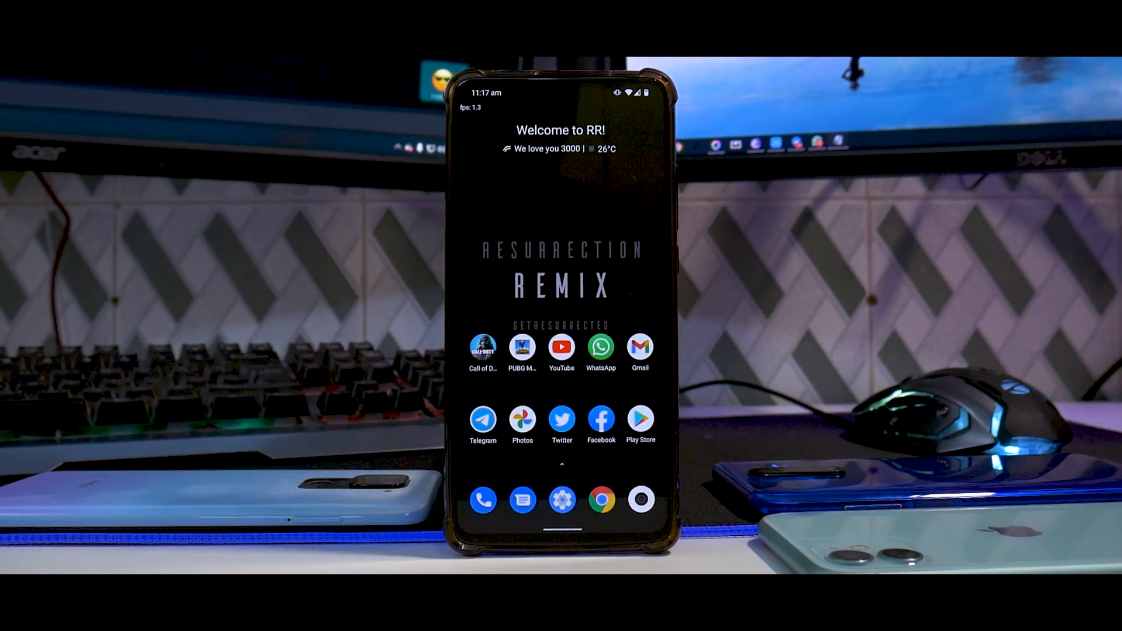
Swipe up to launch the camera and answer its location permission prompt.
left_click_drag(561, 465, 562, 215)
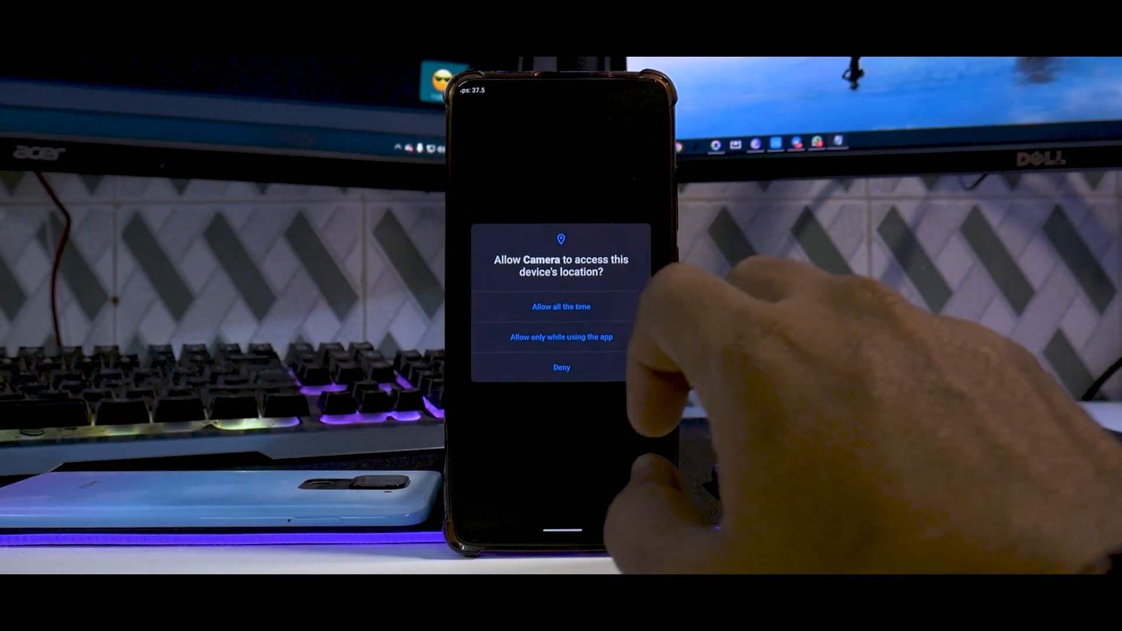
left_click(561, 338)
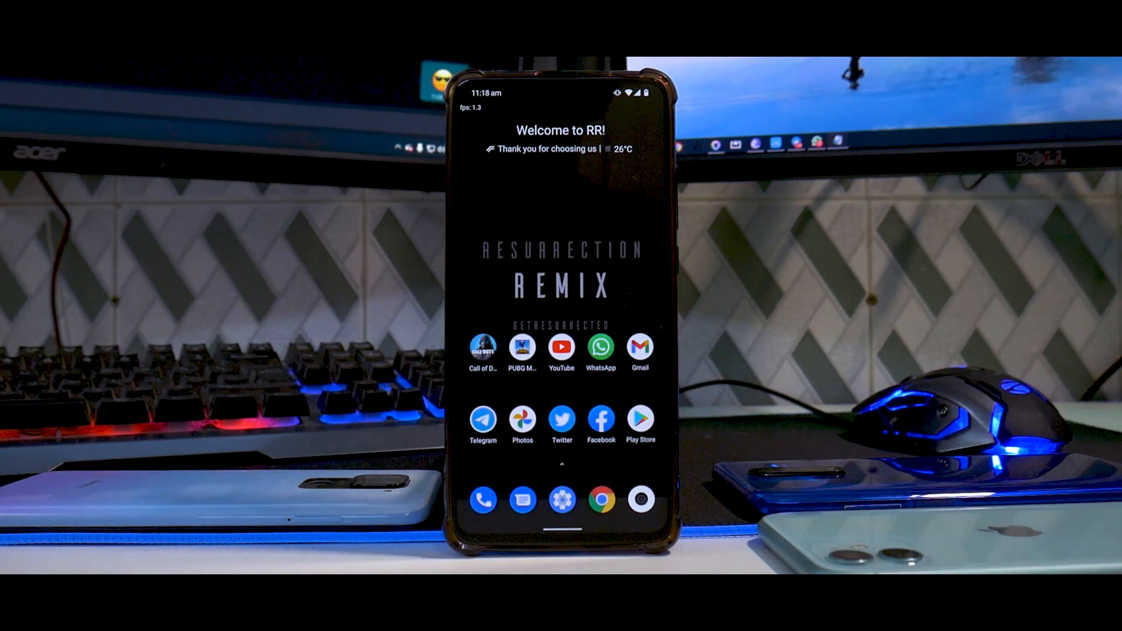
left_click_drag(561, 92, 560, 179)
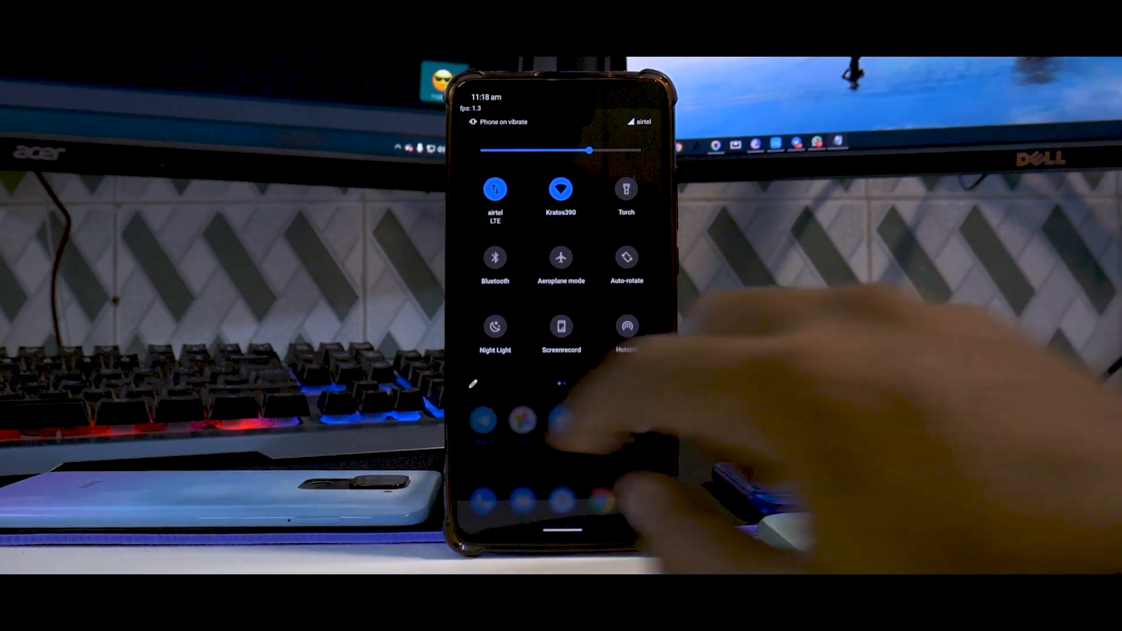
left_click(474, 382)
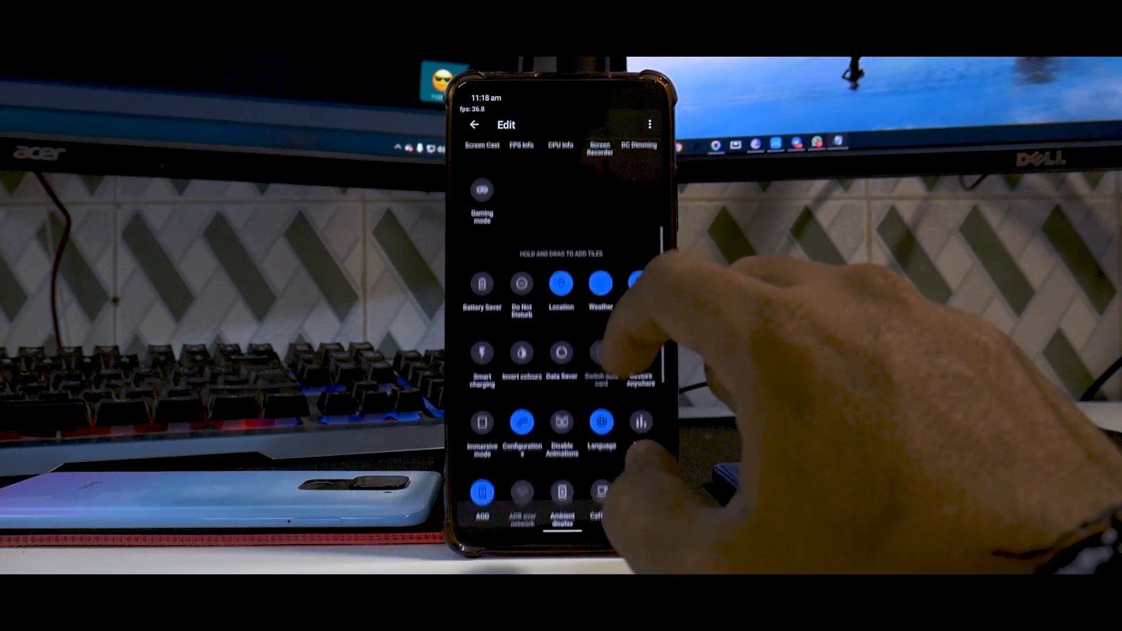
scroll("down", 3)
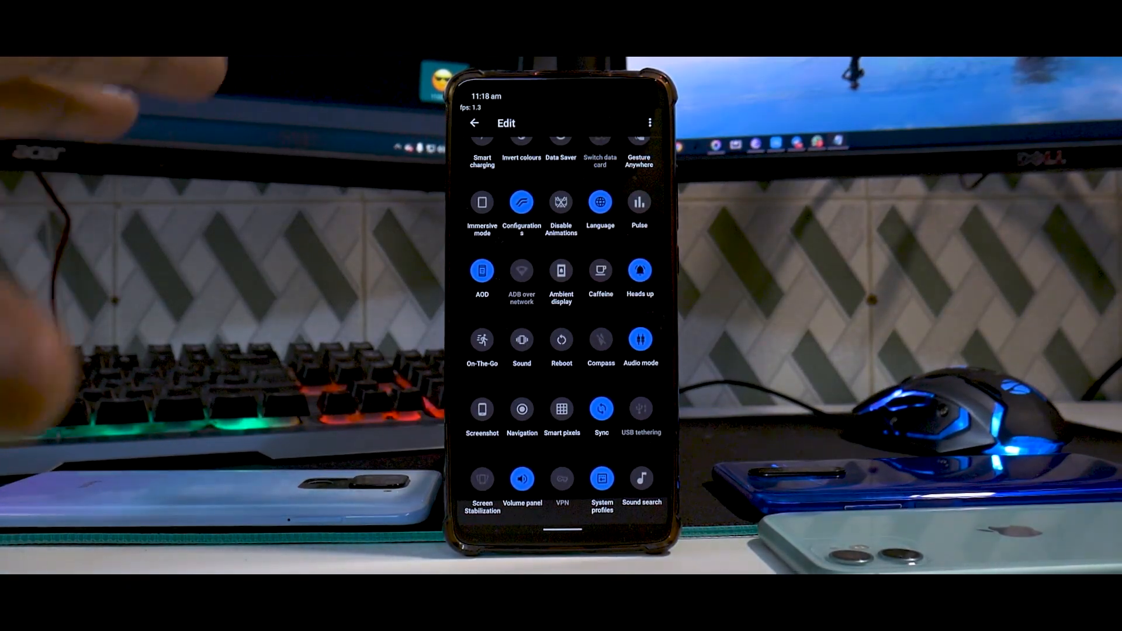
scroll("down", 3)
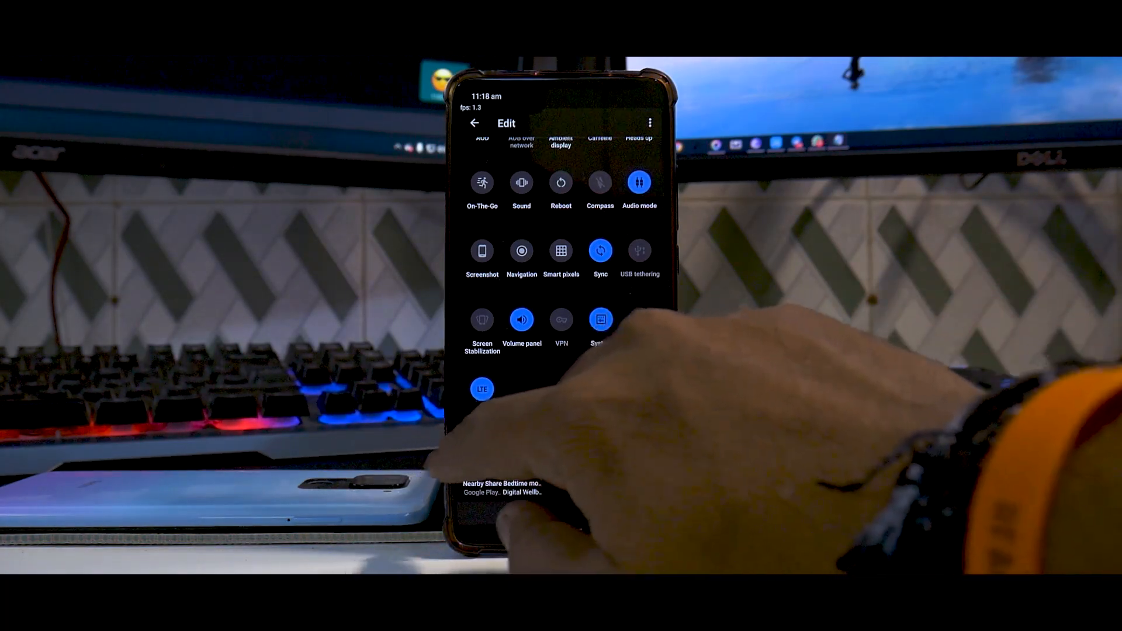
left_click(475, 122)
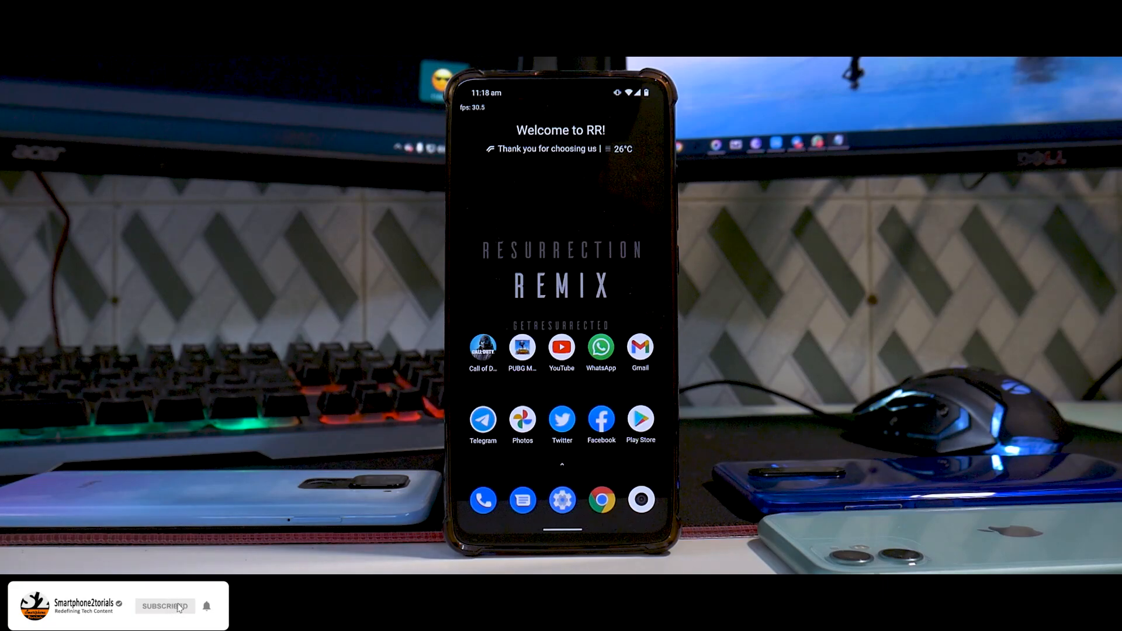
Open Resurrection tools in Settings and scroll through the Status bar options.
left_click(165, 606)
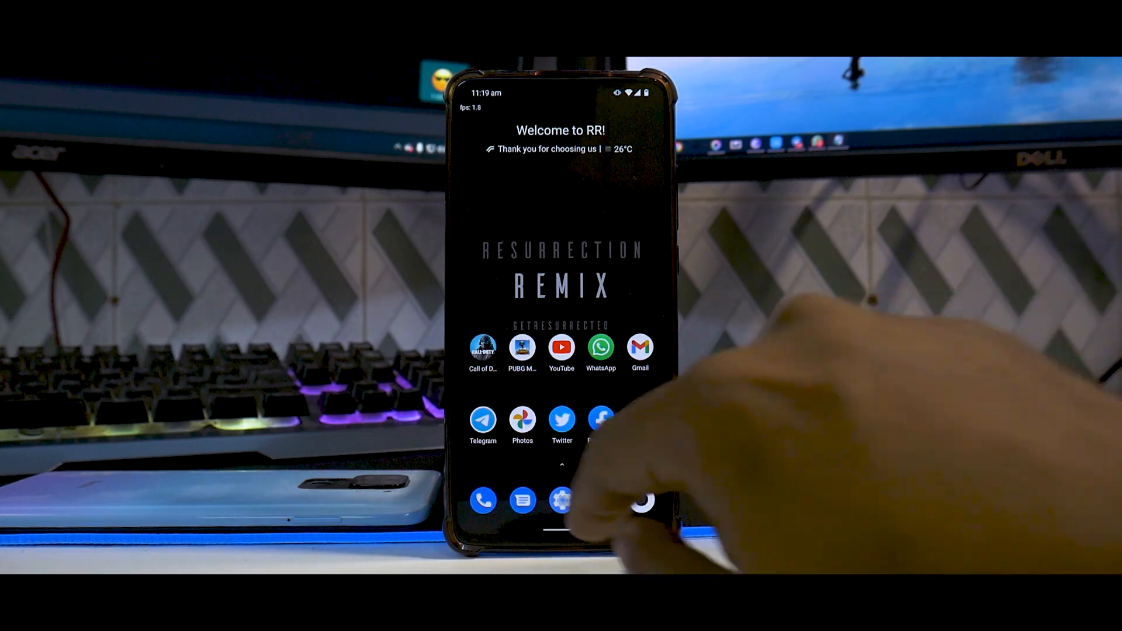
left_click(561, 500)
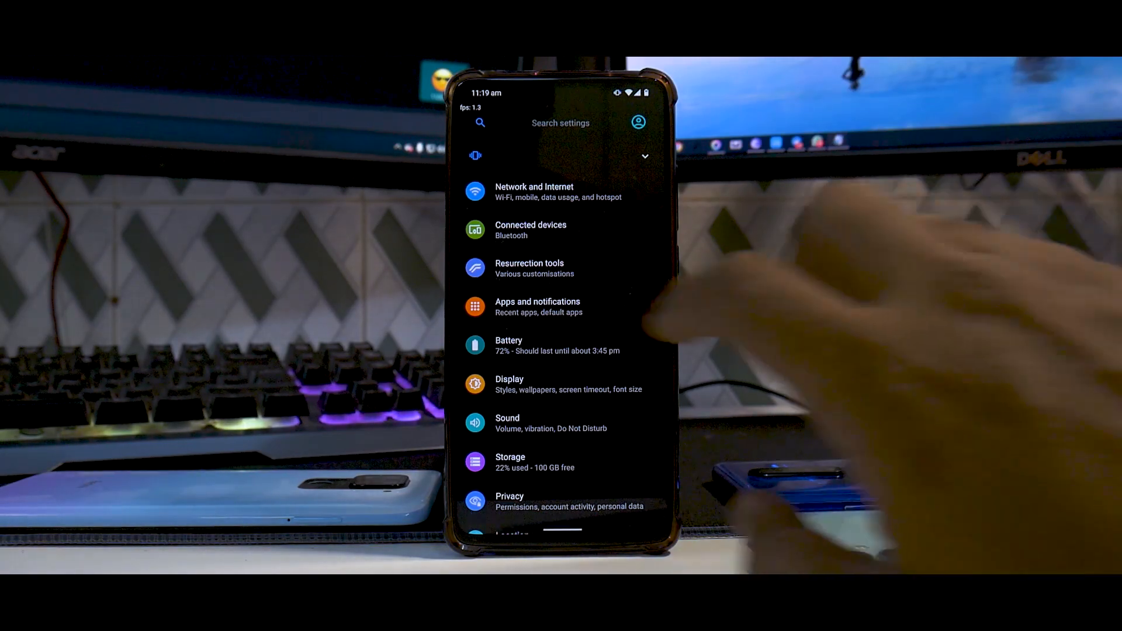
left_click(530, 267)
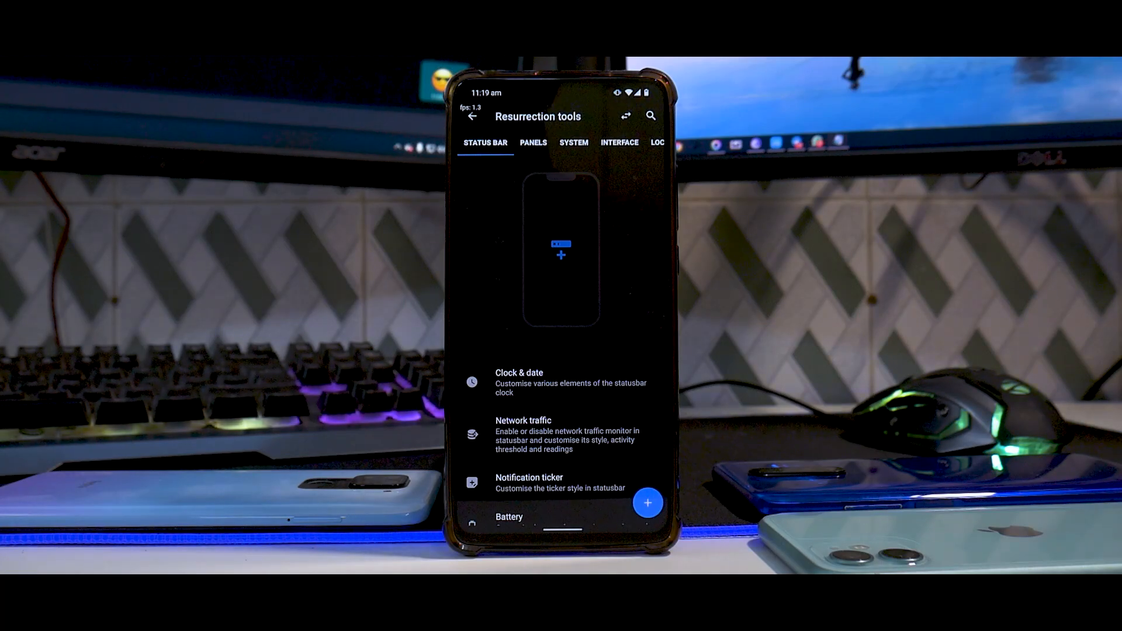
scroll("down", 3)
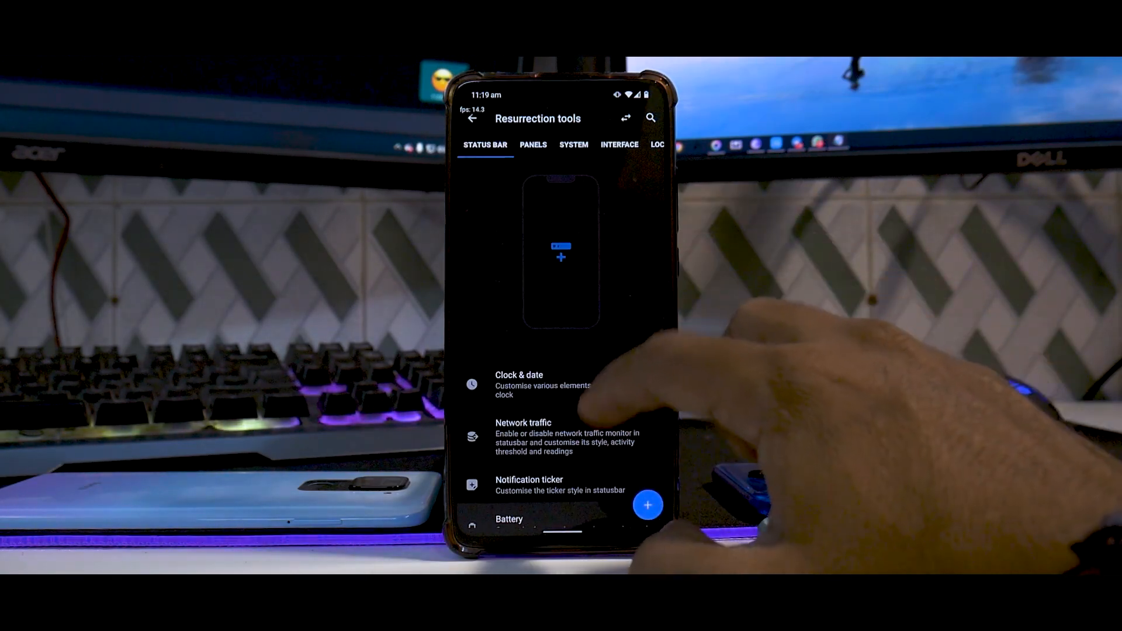
scroll("down", 3)
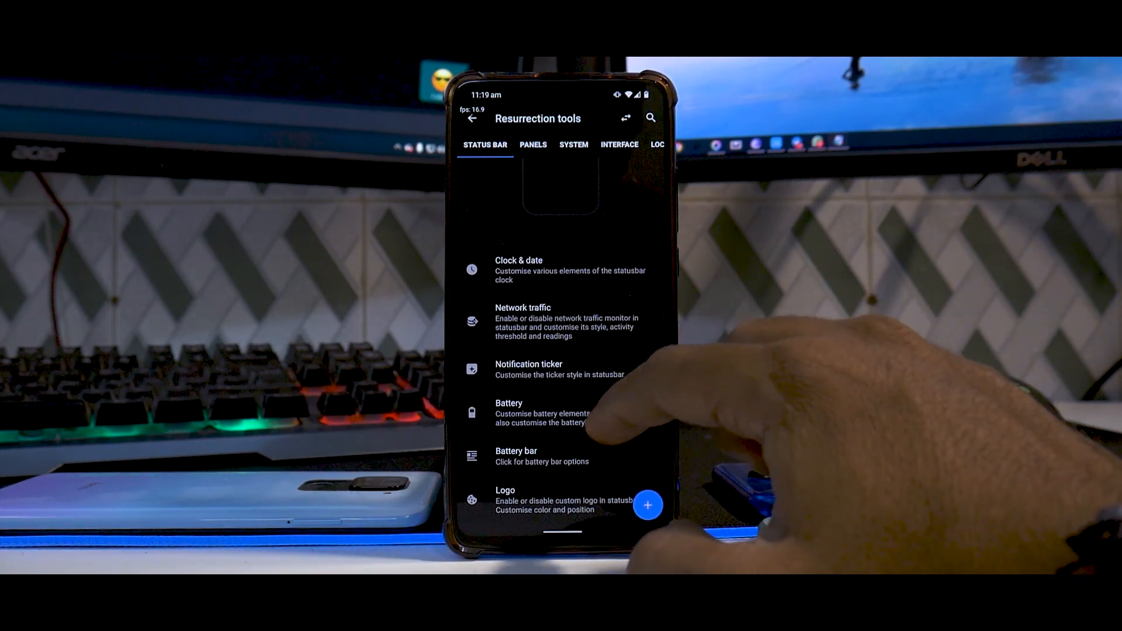
scroll("down", 3)
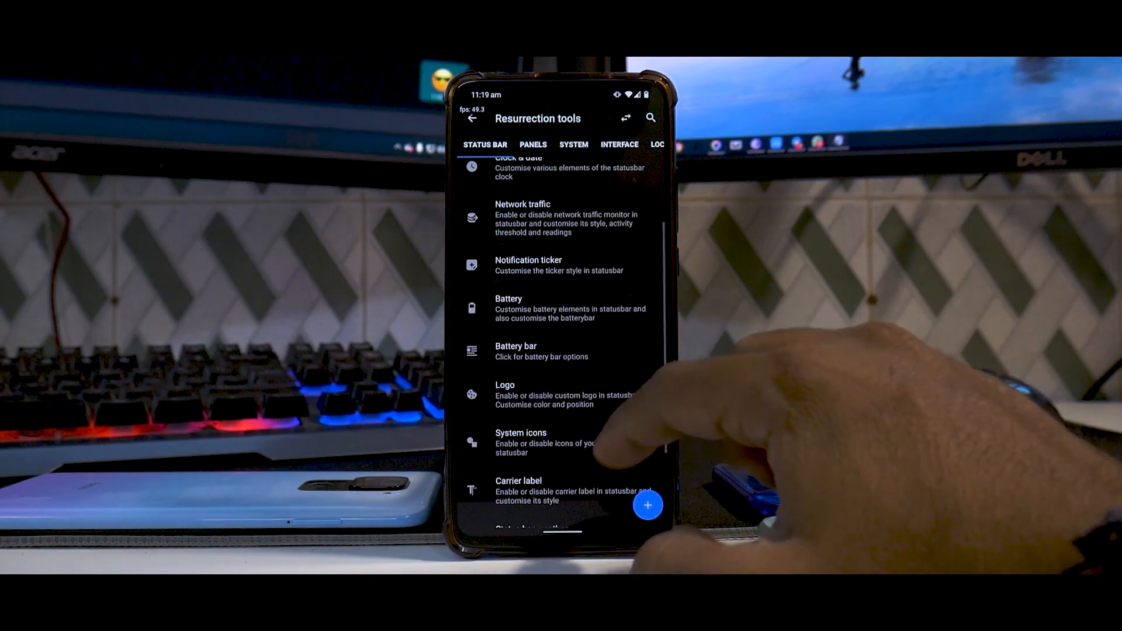
scroll("down", 3)
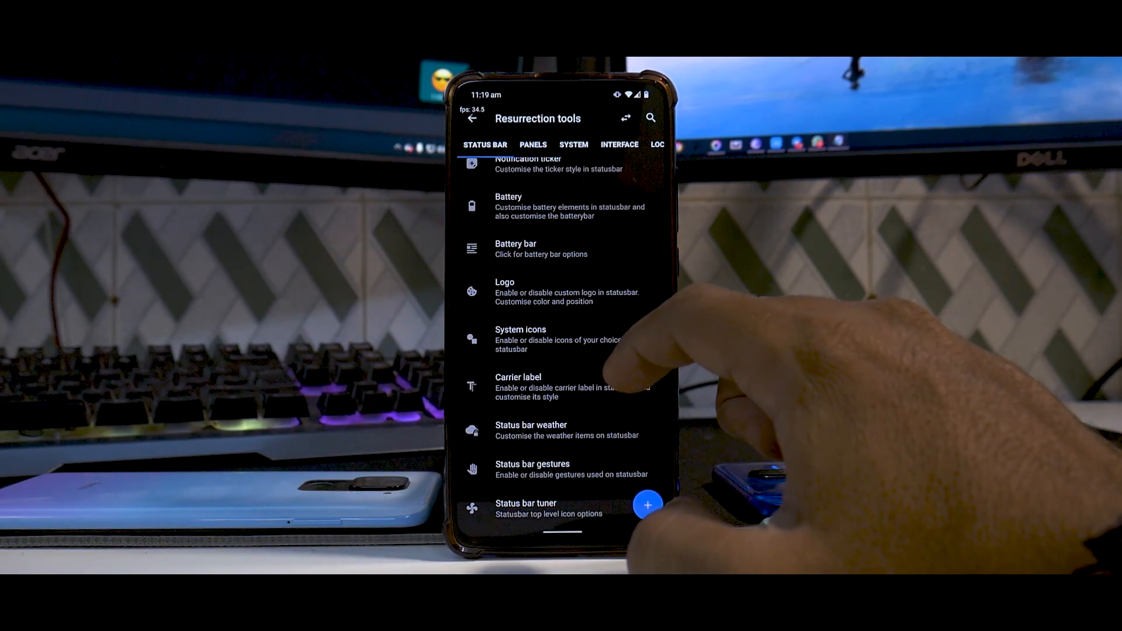
Browse the Panels, System, Parts, Animations and Miscellaneous categories, then return to Settings.
left_click(533, 144)
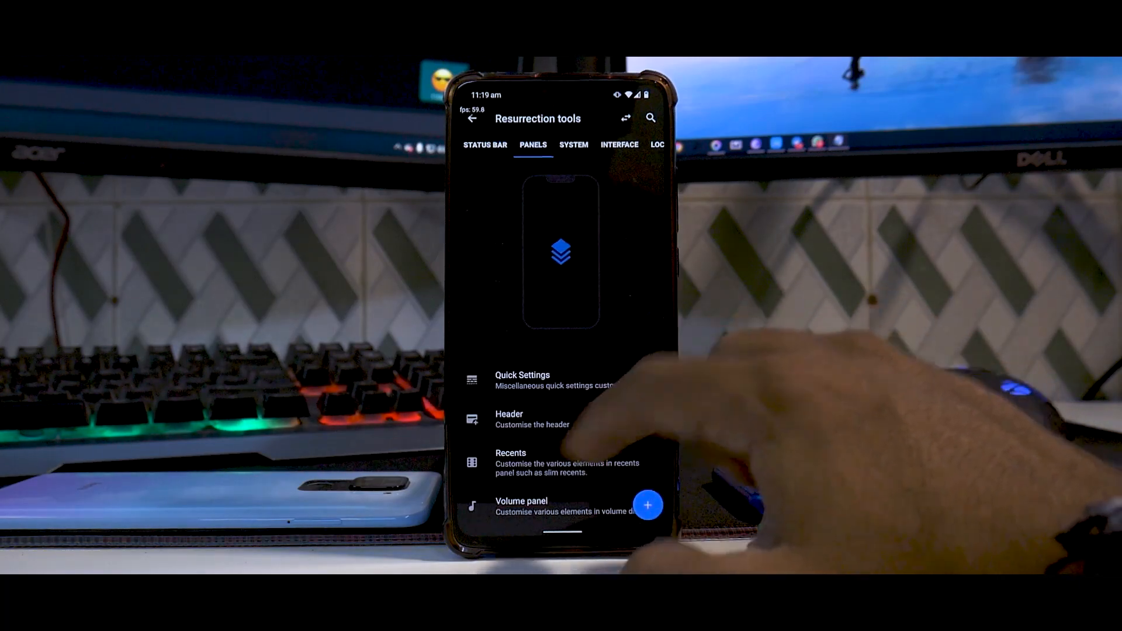
left_click(573, 143)
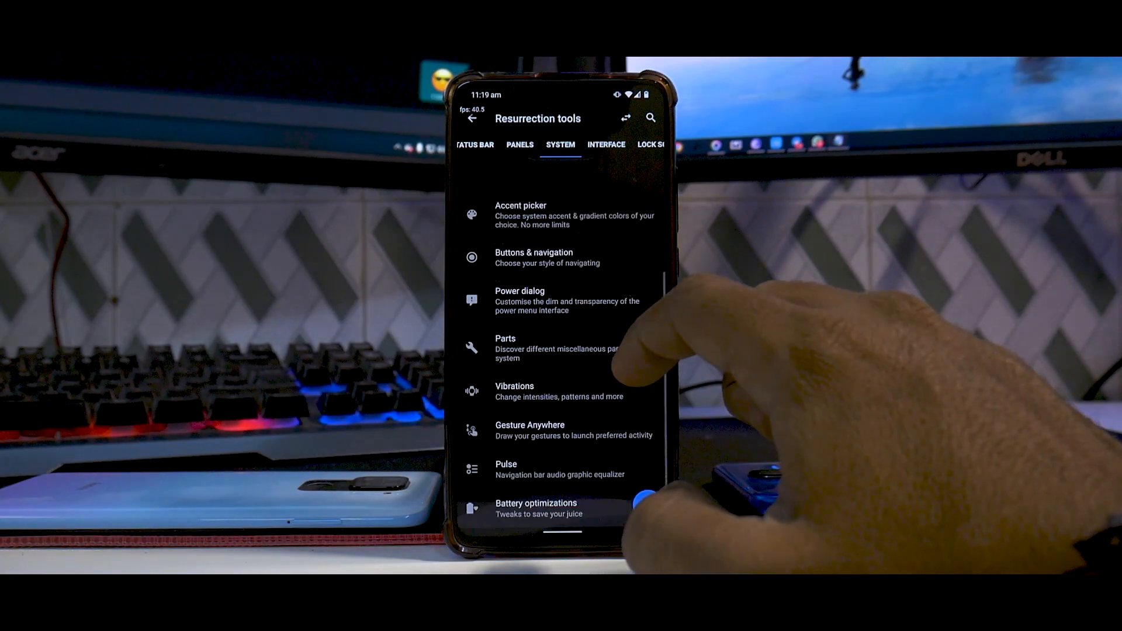
left_click(505, 348)
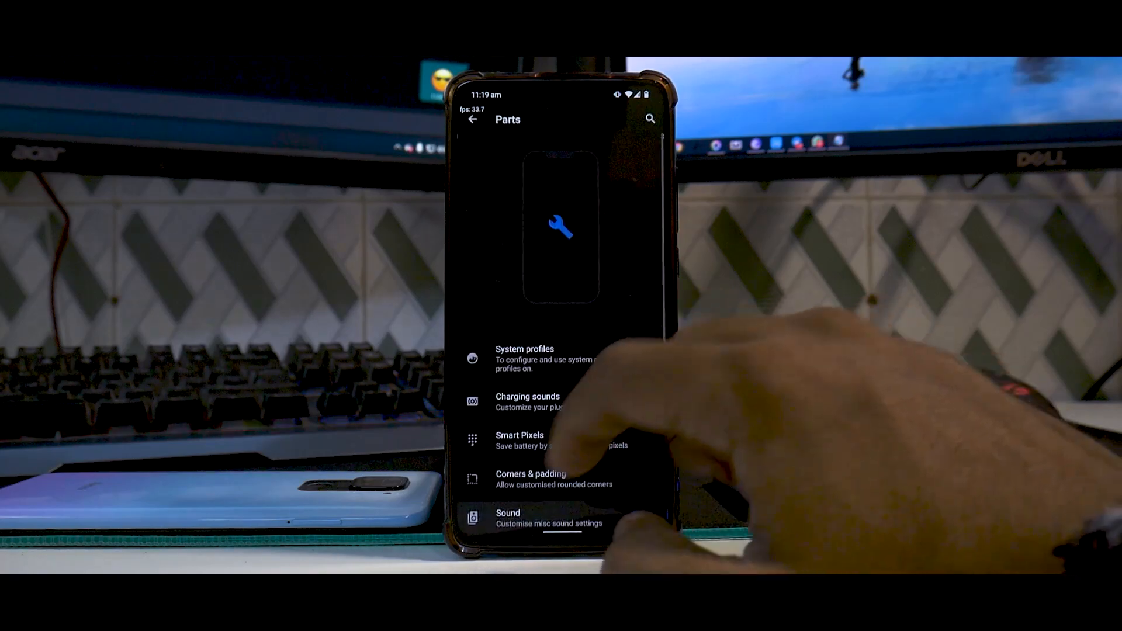
left_click(472, 118)
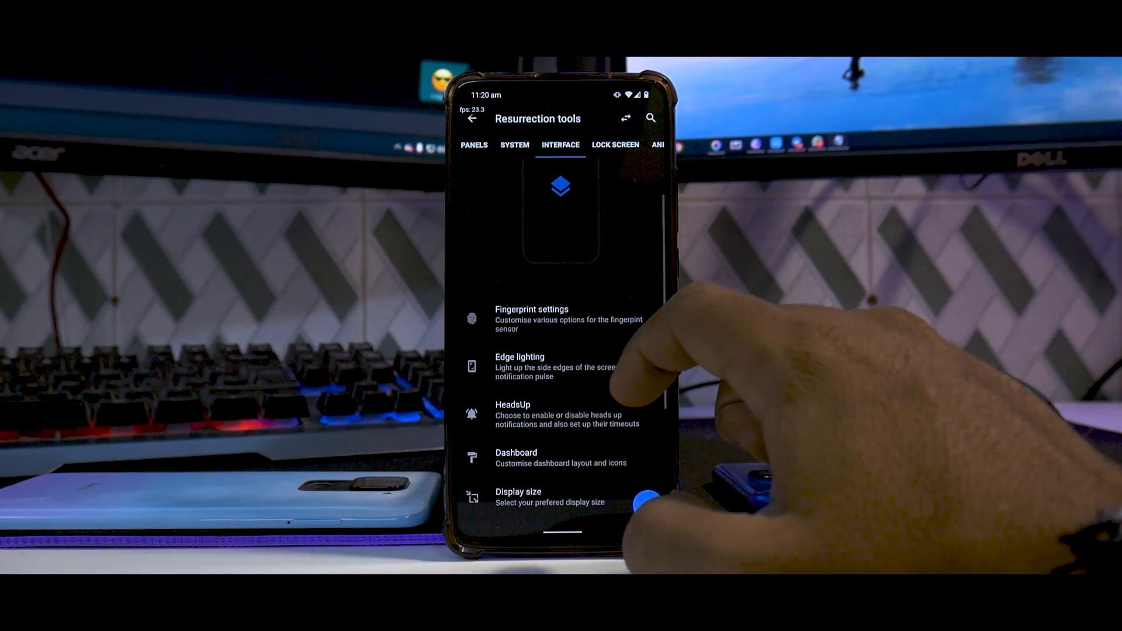
scroll("down", 3)
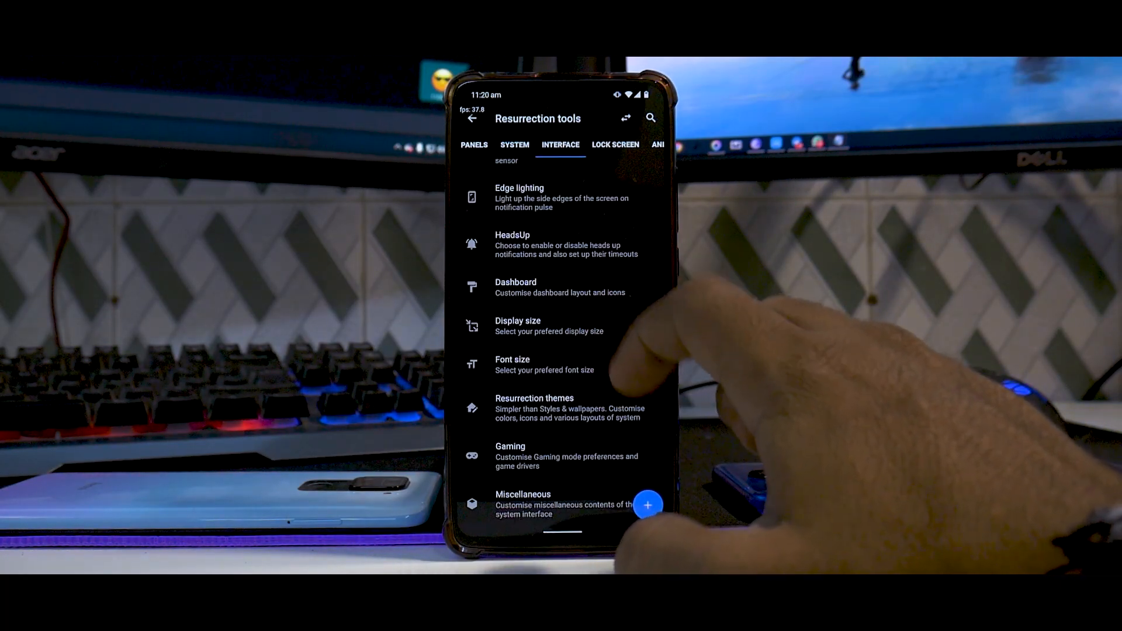
left_click(614, 145)
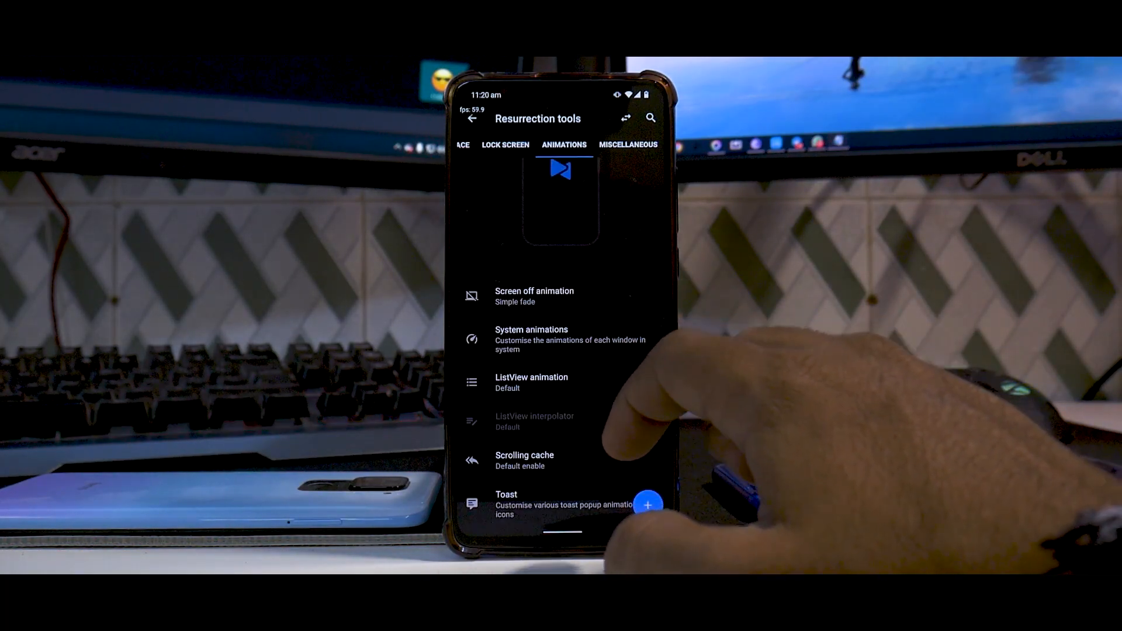
left_click(627, 144)
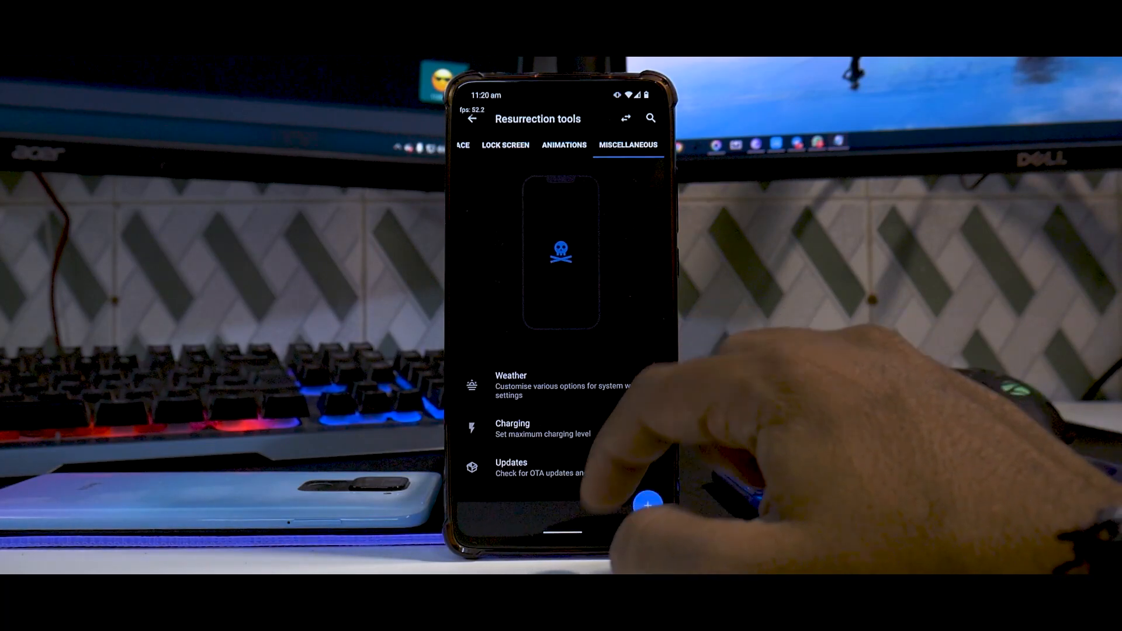
left_click(471, 118)
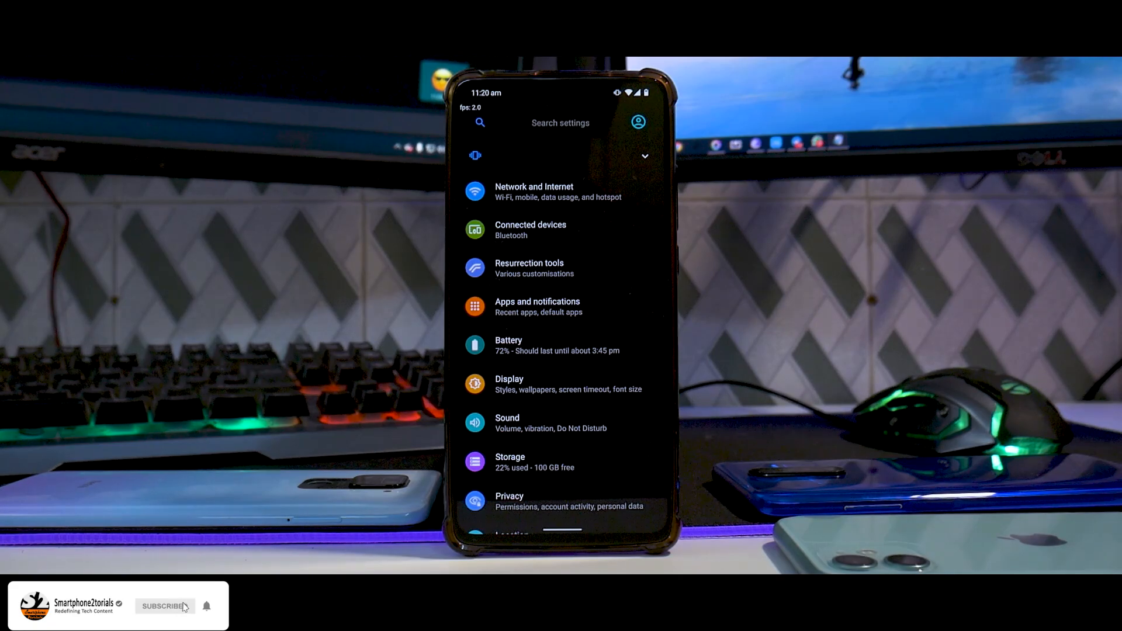
left_click(163, 606)
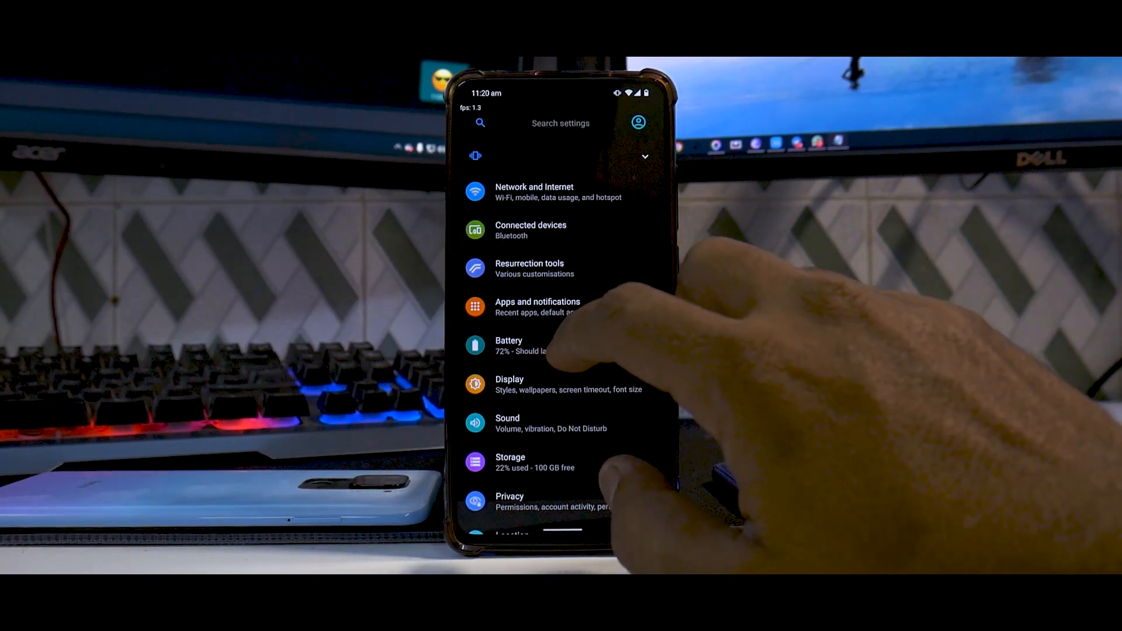
left_click(508, 345)
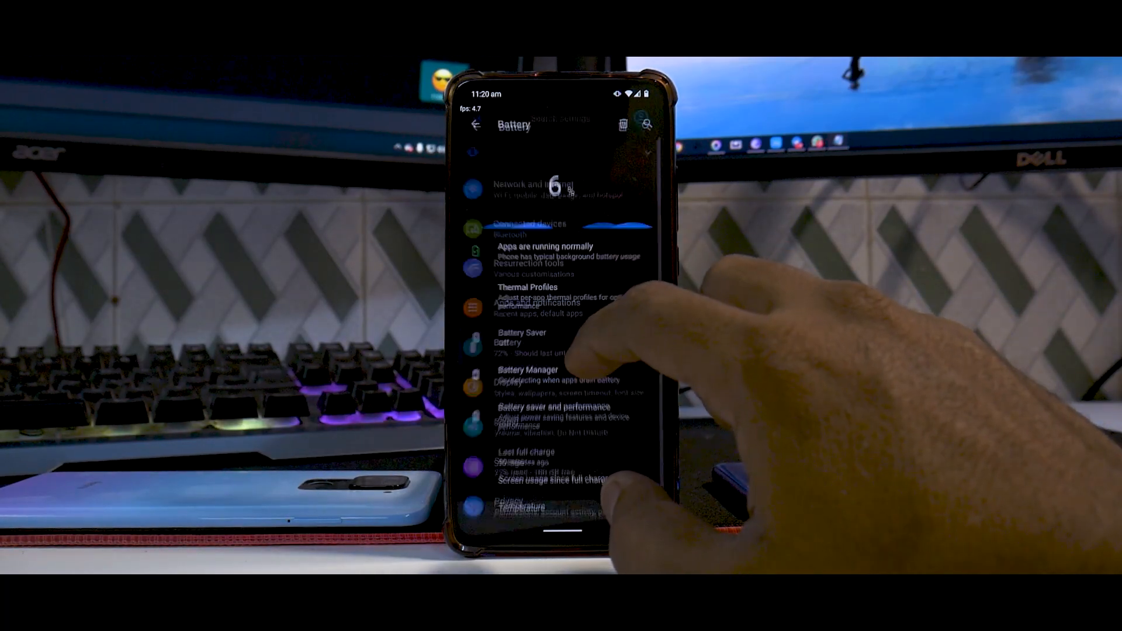
left_click(529, 287)
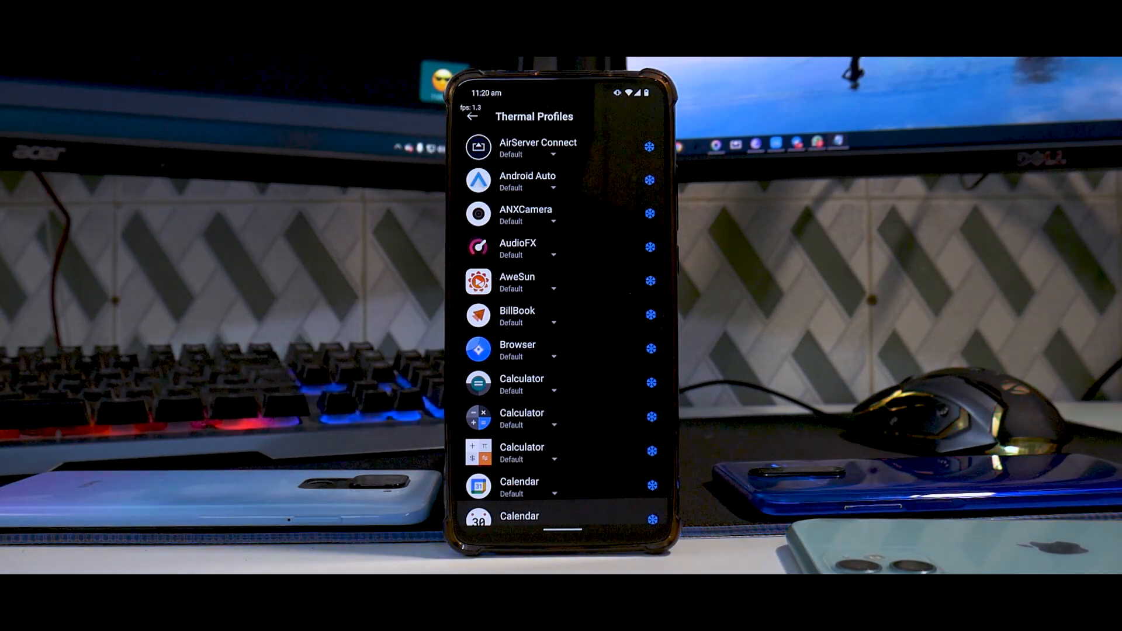
left_click(471, 116)
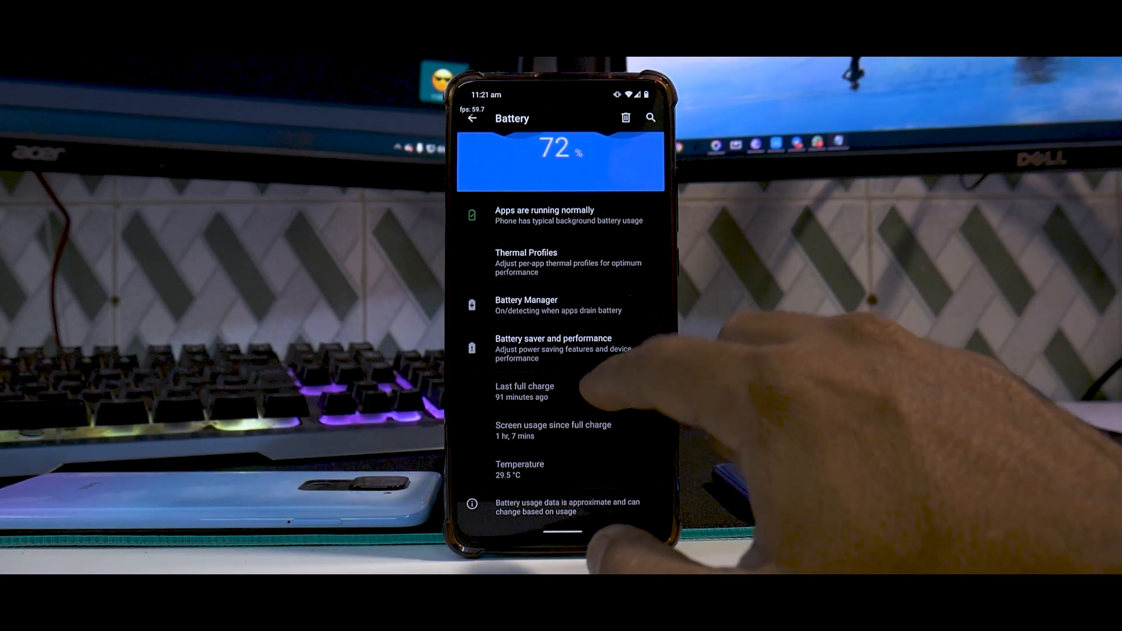
left_click(471, 118)
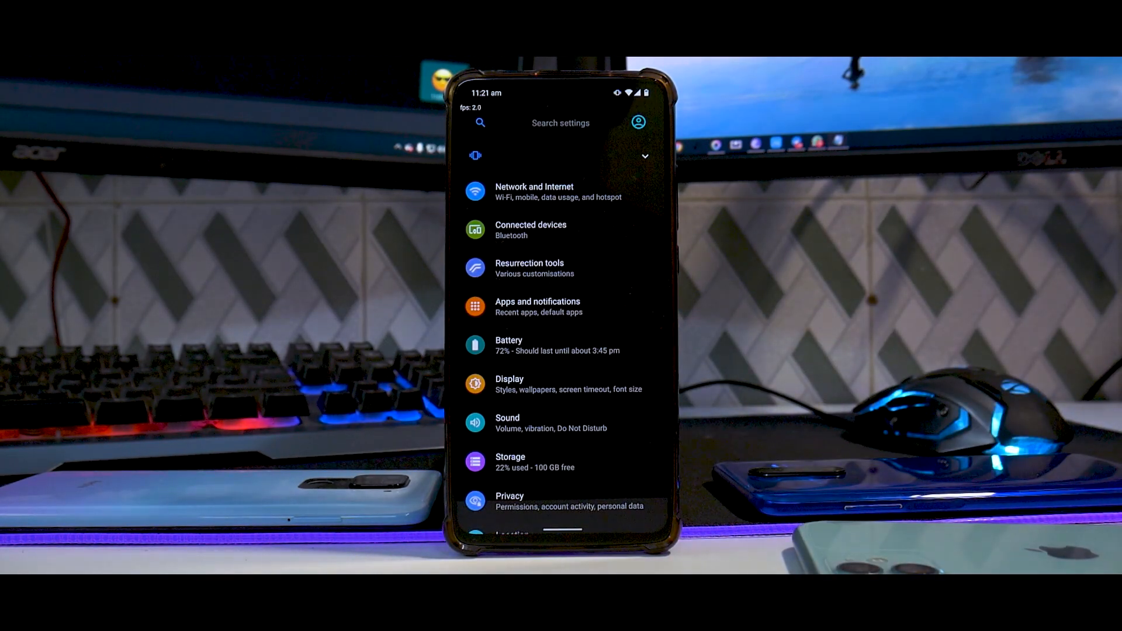
Switch on Anti-Flicker Mode (DC Dimming) in Display settings and return to Settings.
left_click(559, 383)
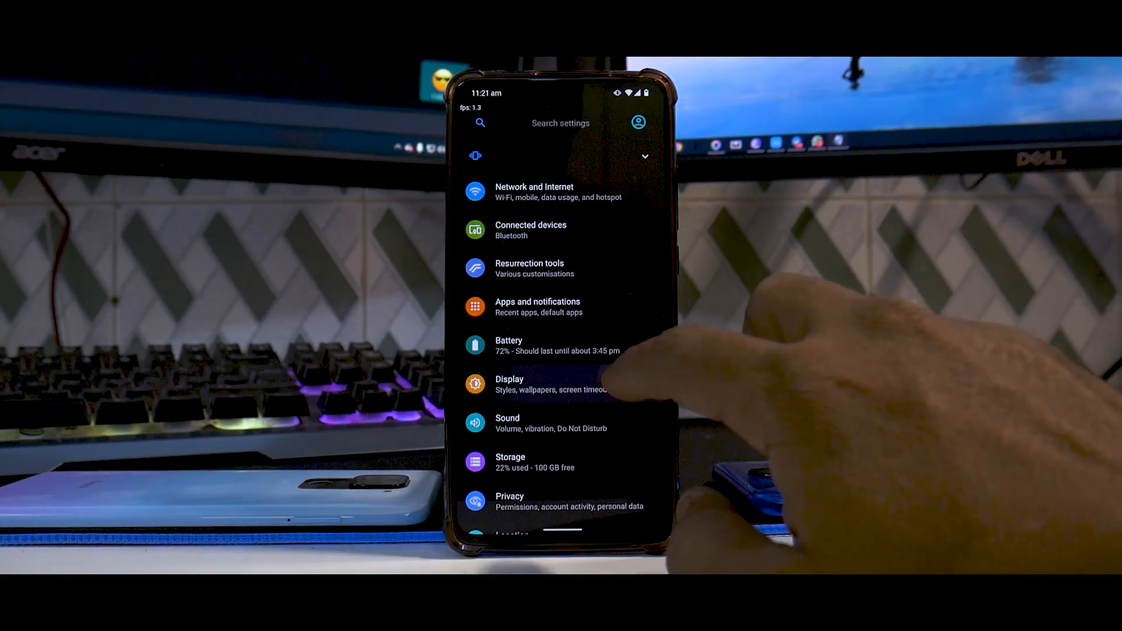
left_click(510, 384)
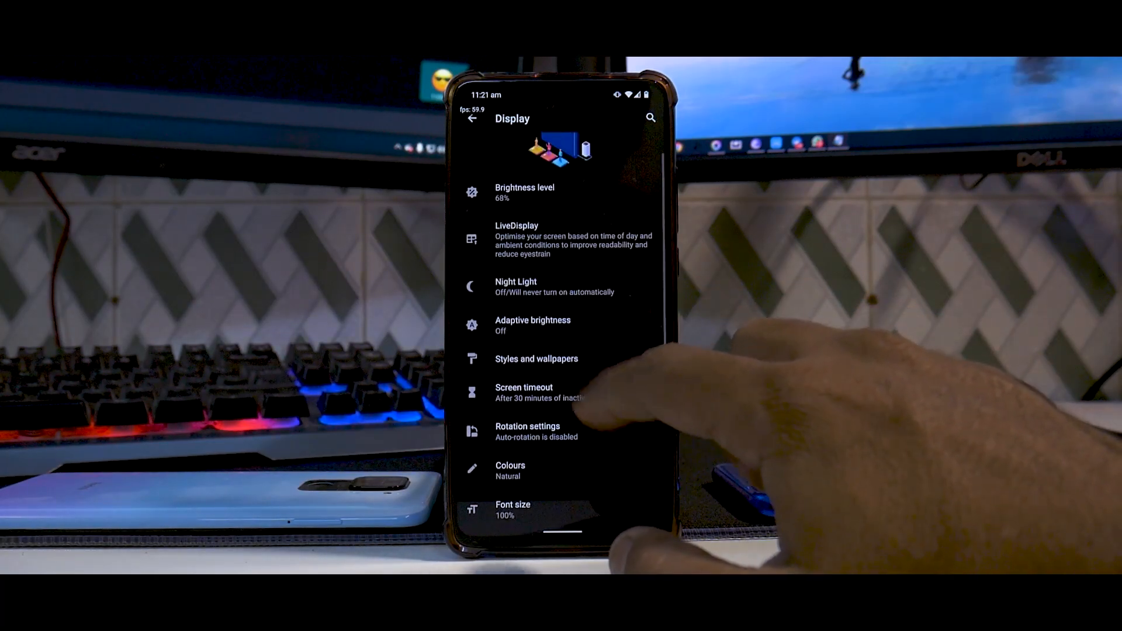
mouse_move(579, 400)
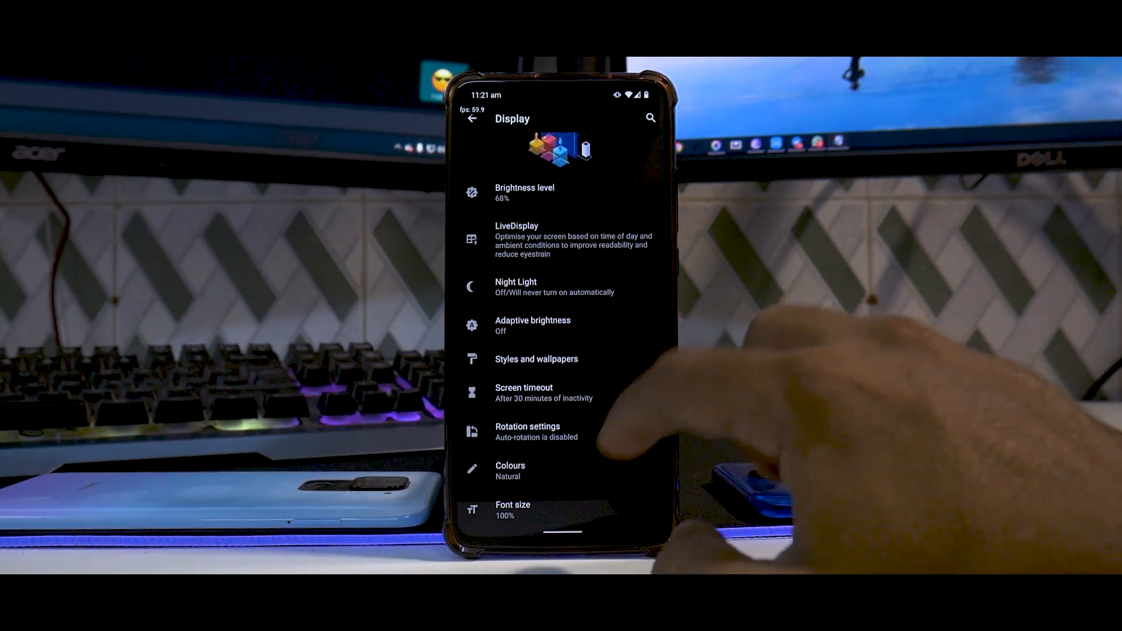
scroll("down", 3)
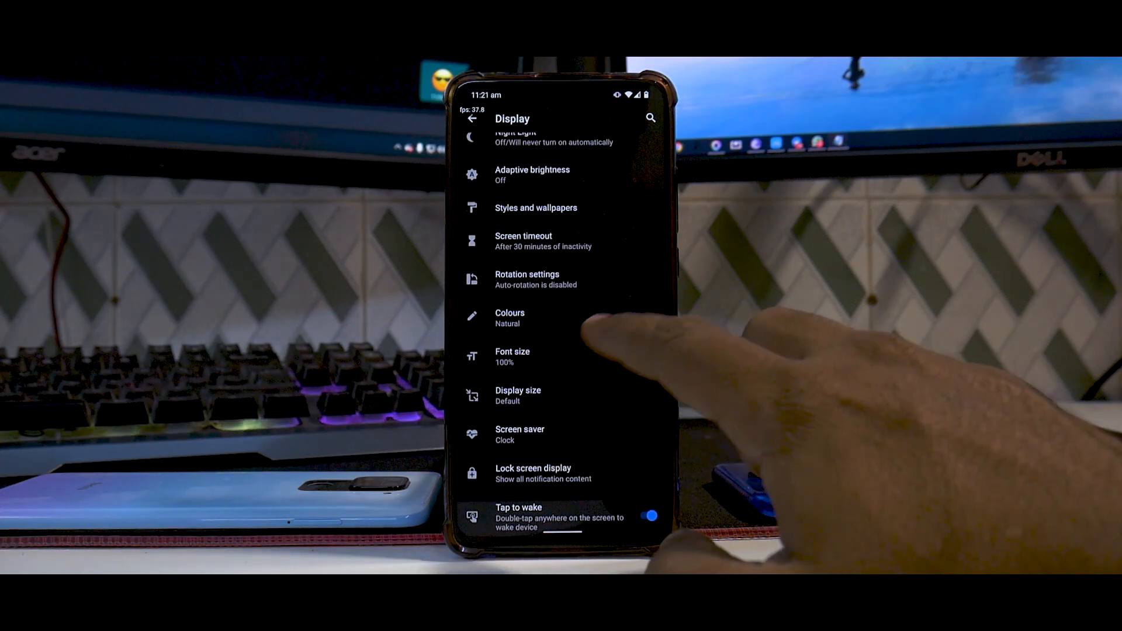
scroll("down", 3)
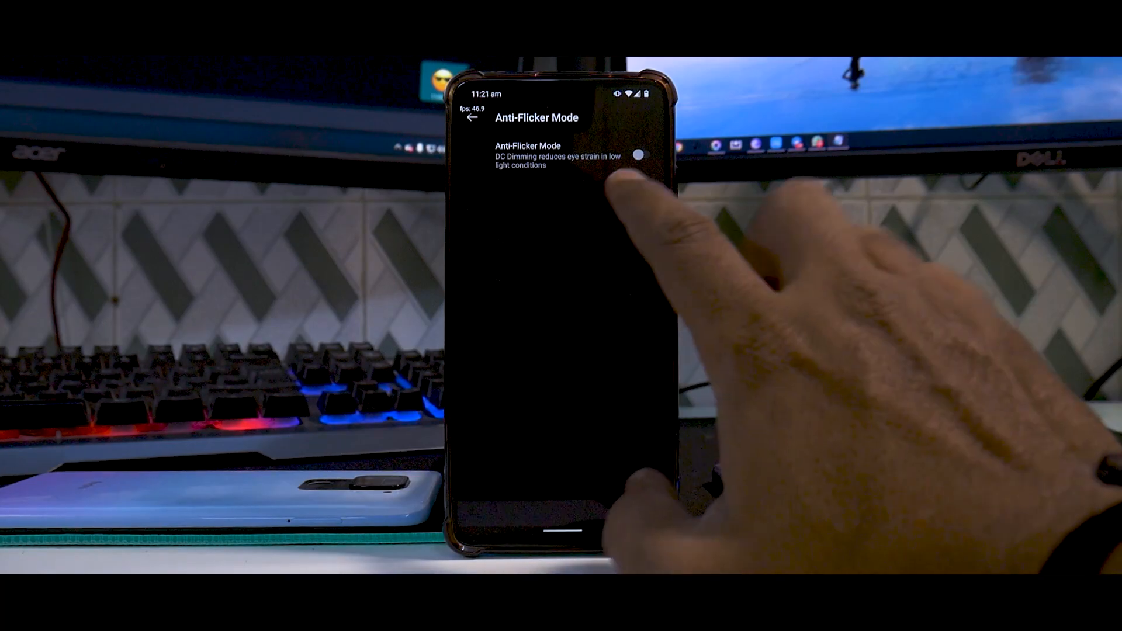
left_click(641, 155)
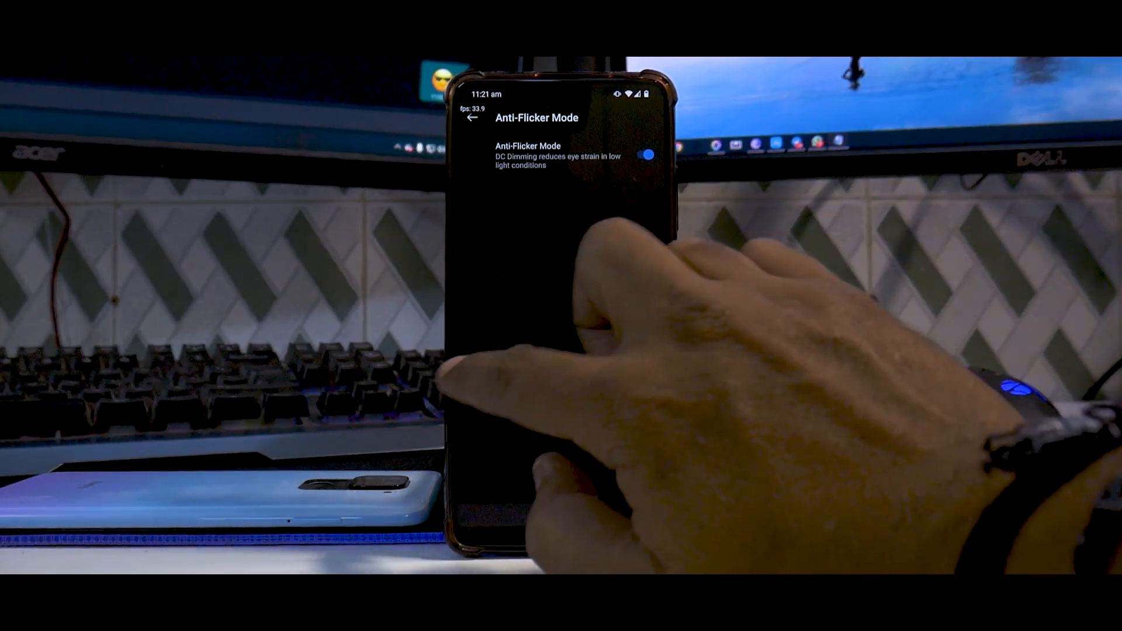
left_click(471, 118)
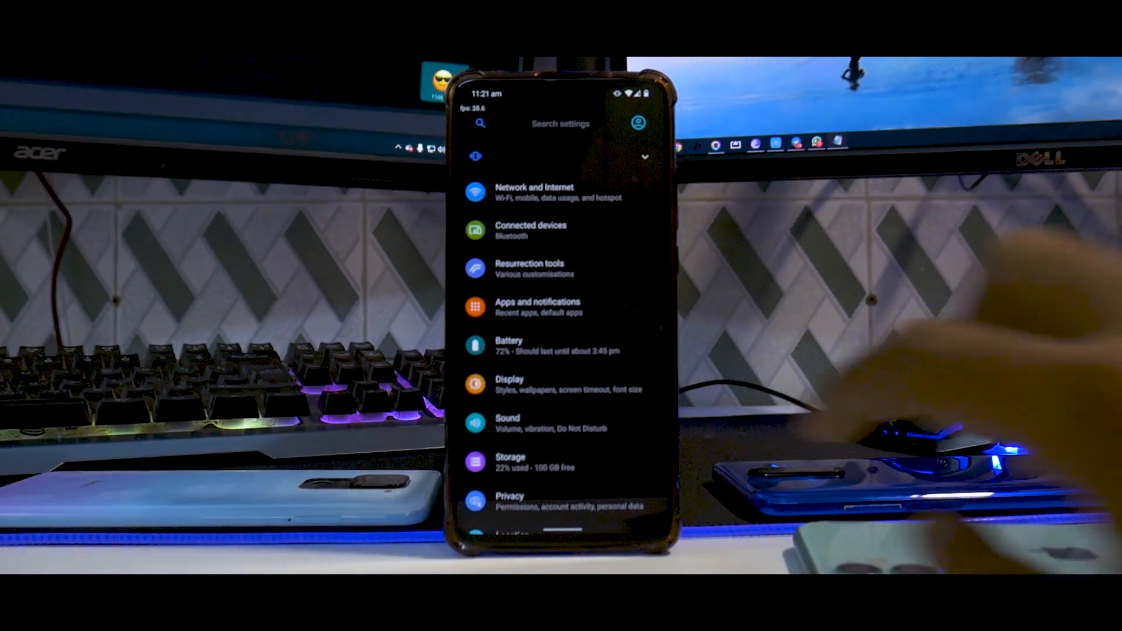
Browse the Sound settings' volume sliders and other sound options, then move on to Privacy.
left_click(507, 418)
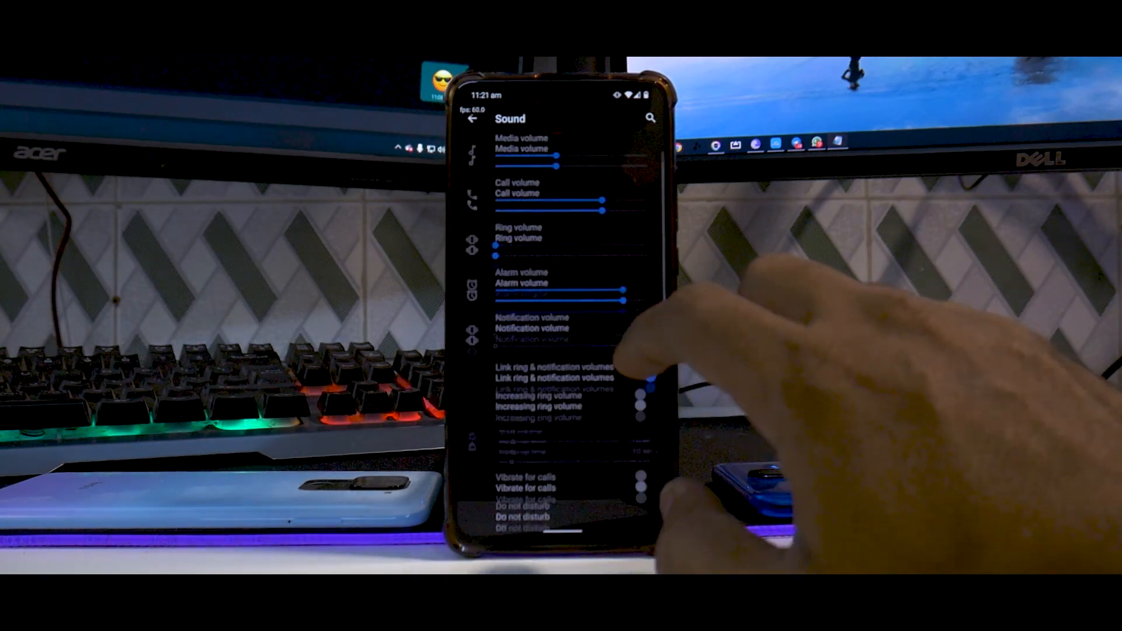
scroll("down", 3)
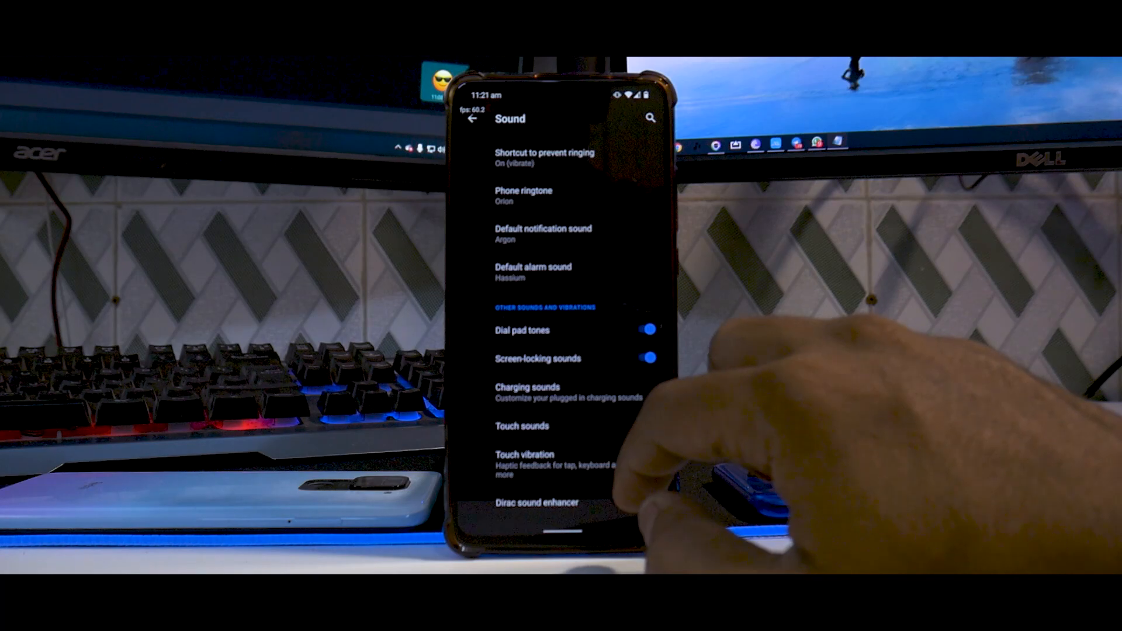
left_click(649, 424)
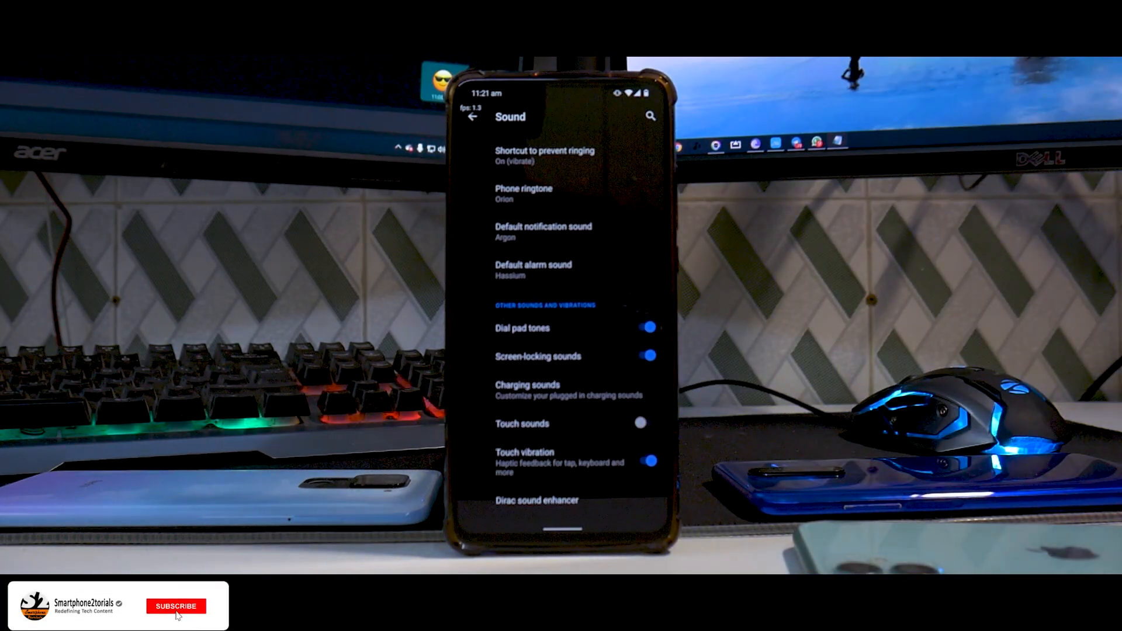
left_click(175, 605)
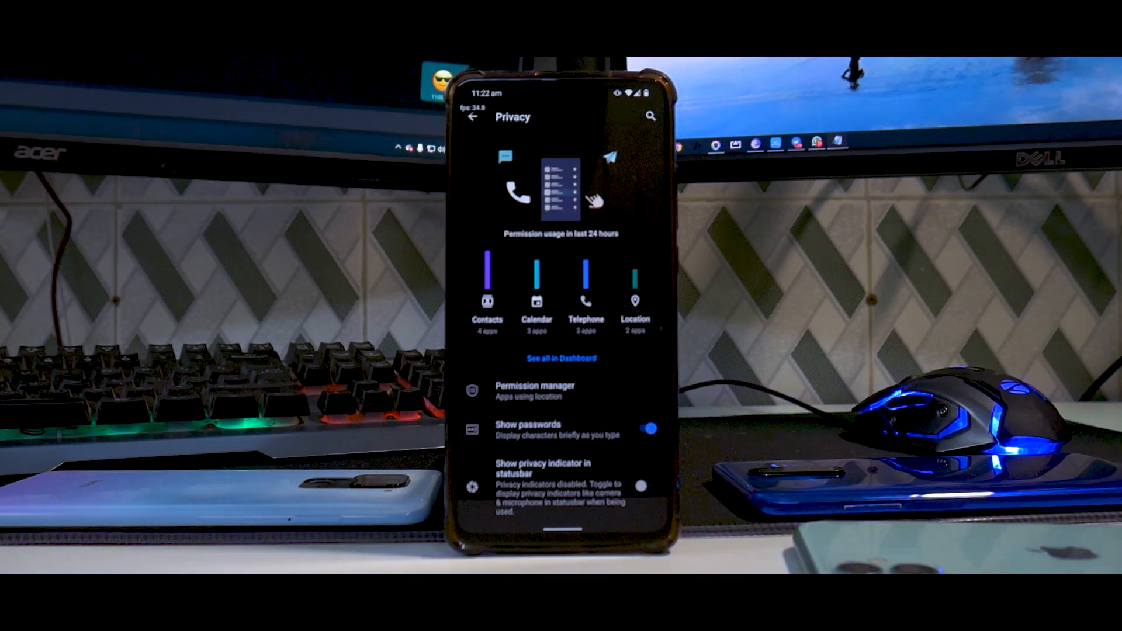
Scroll through the Privacy page's last-24-hours permission usage and options.
scroll("down", 3)
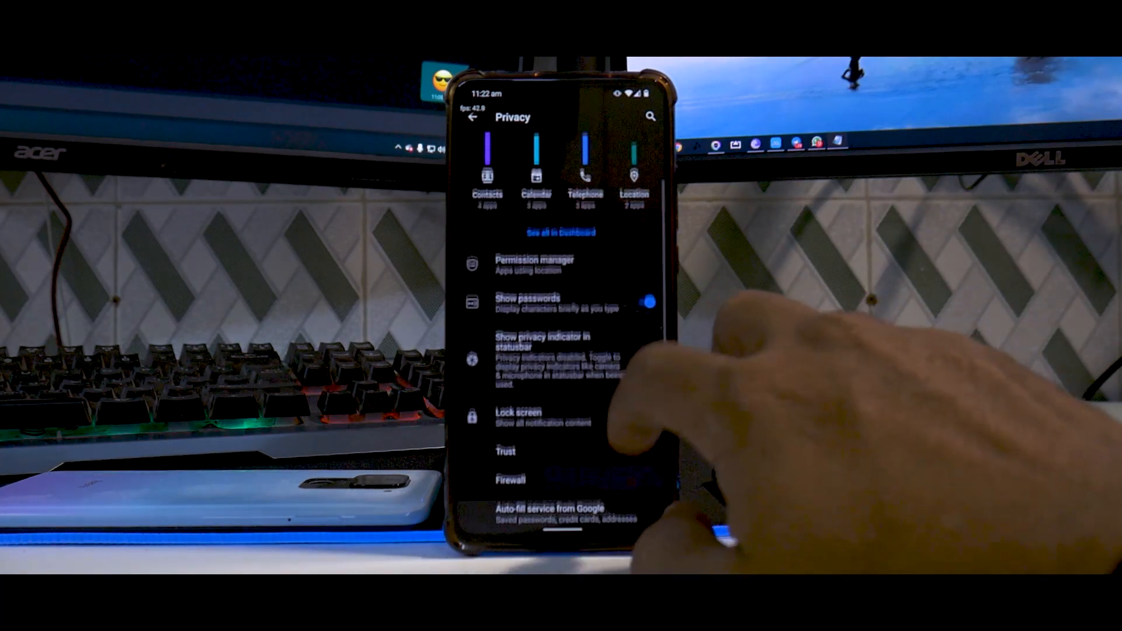
scroll("down", 3)
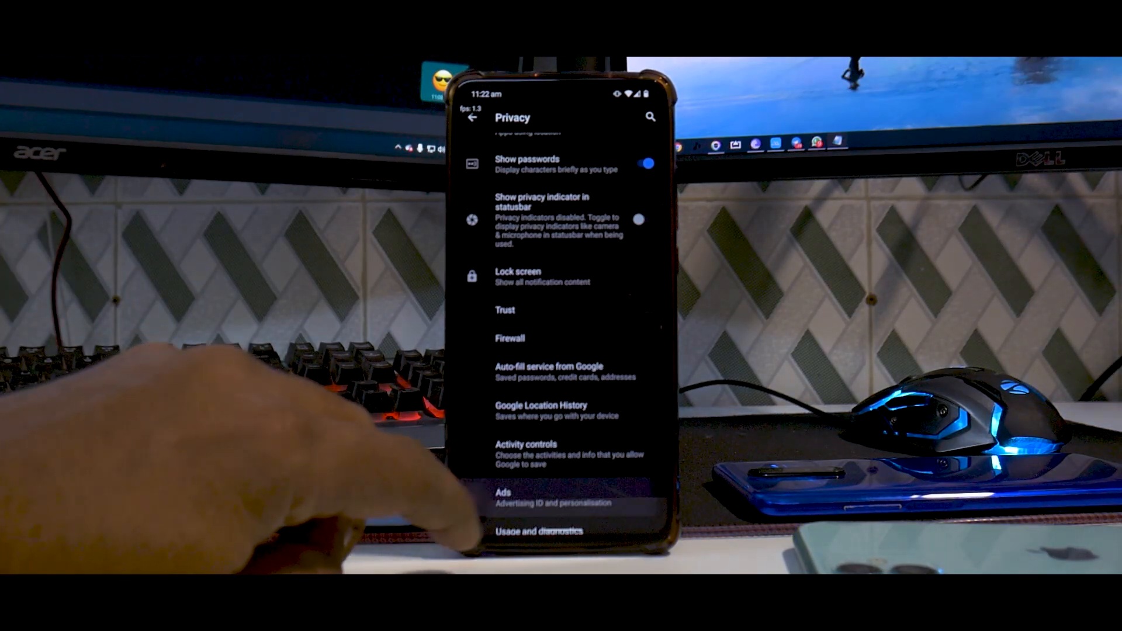
scroll("down", 3)
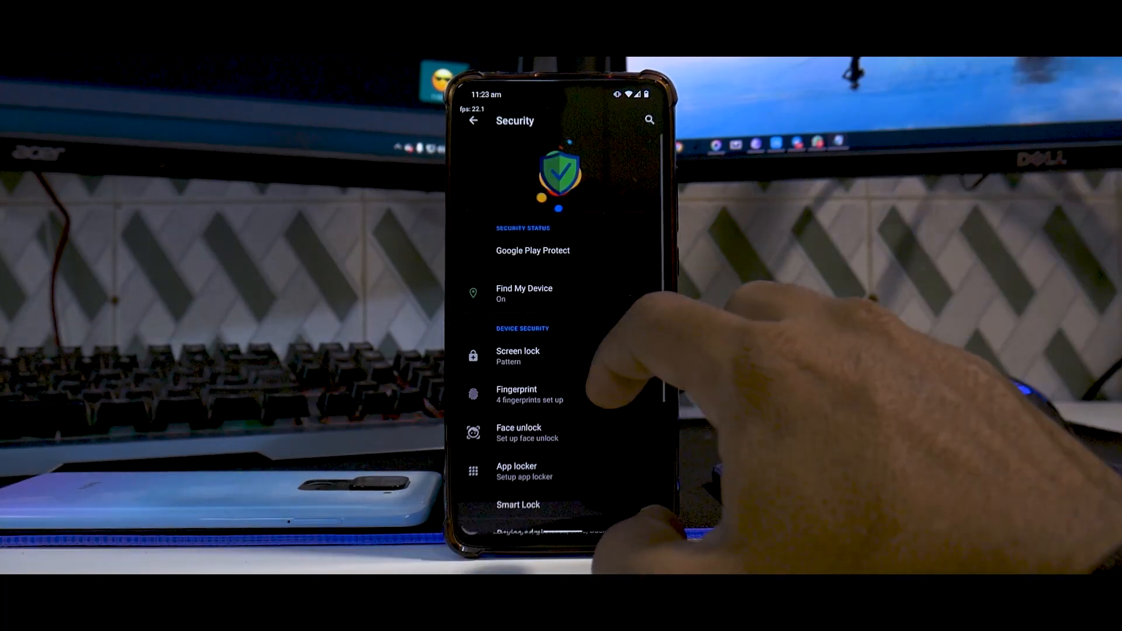
Lock the phone, then unlock with the in-display fingerprint to the Welcome to RR! screen.
left_click(517, 356)
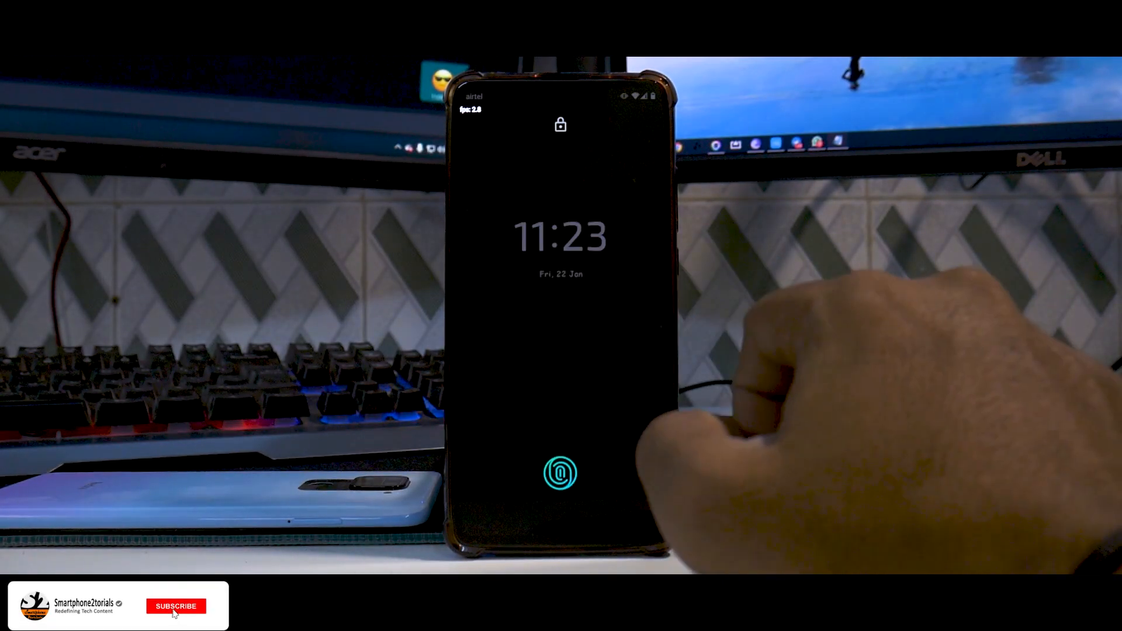
left_click(175, 605)
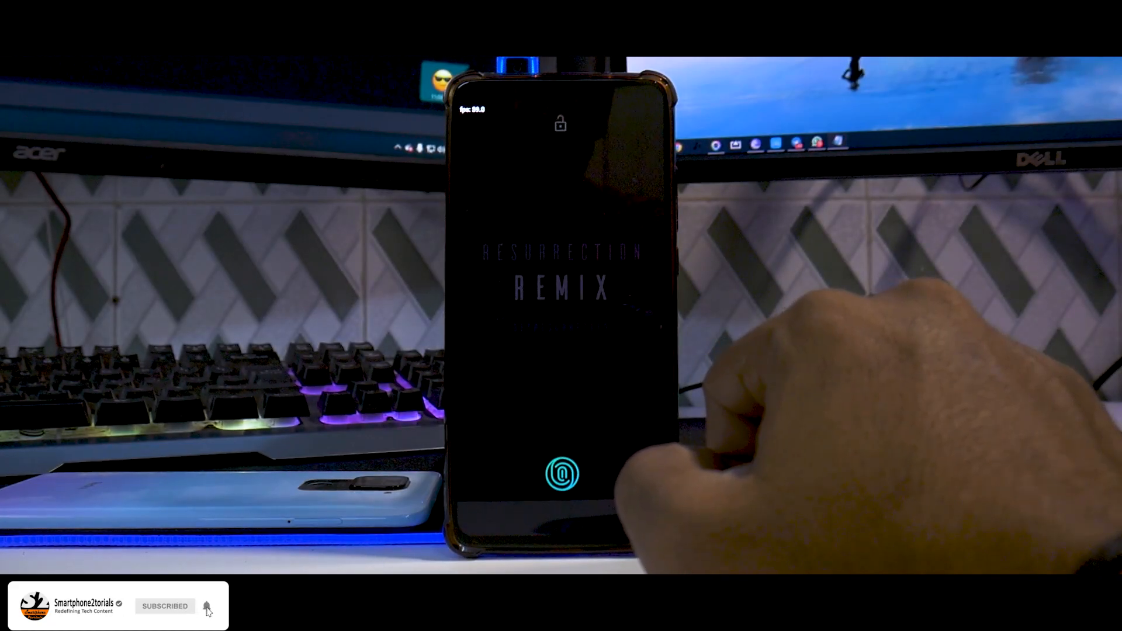
left_click(561, 473)
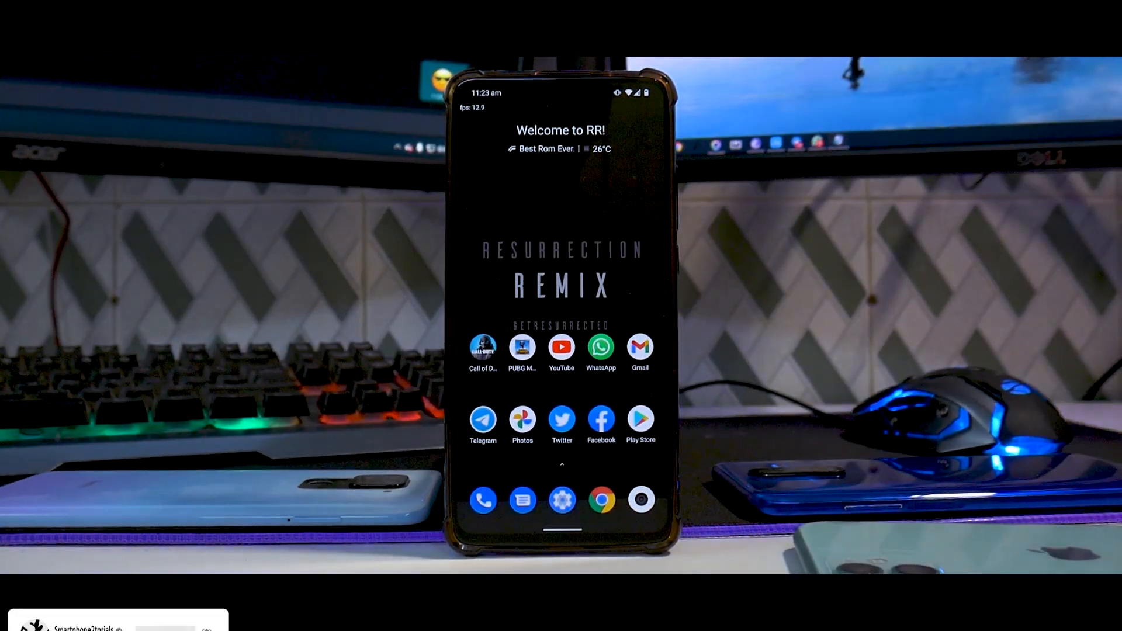